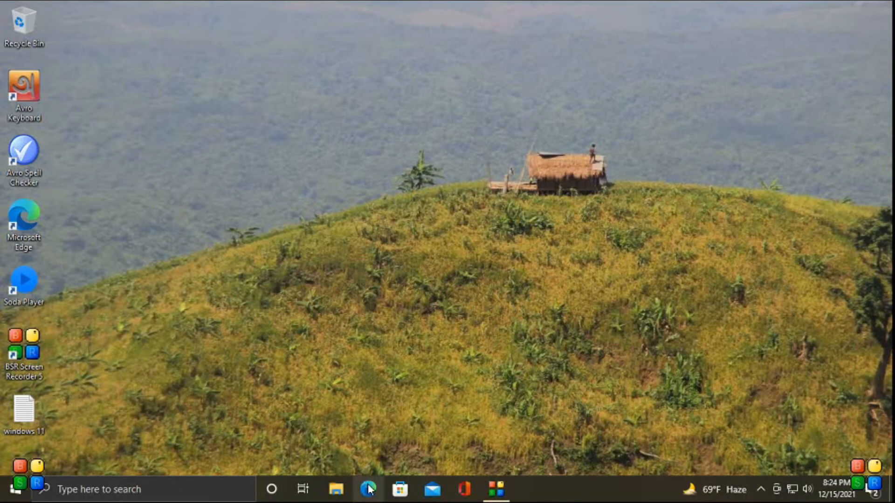
Step: Open Settings > Update & Security to see the Windows 11 minimum requirements warning
{"action": "left_click", "coordinate": [367, 489]}
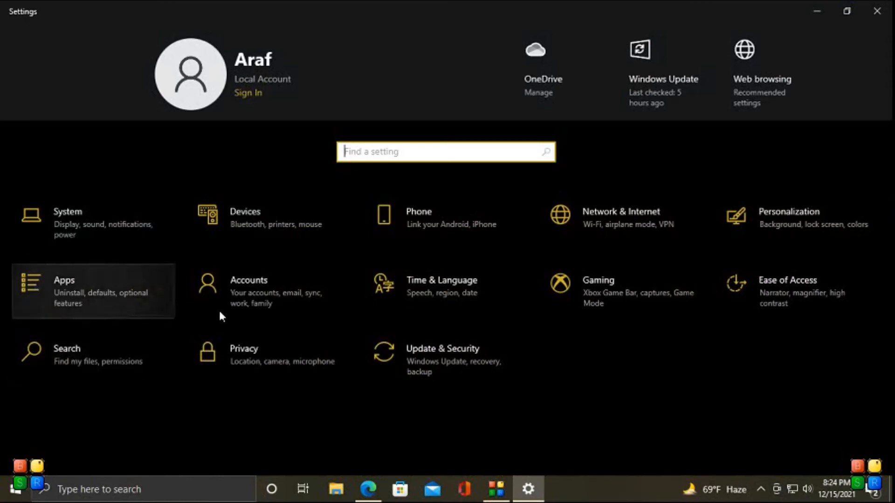
{"action": "mouse_move", "coordinate": [447, 359]}
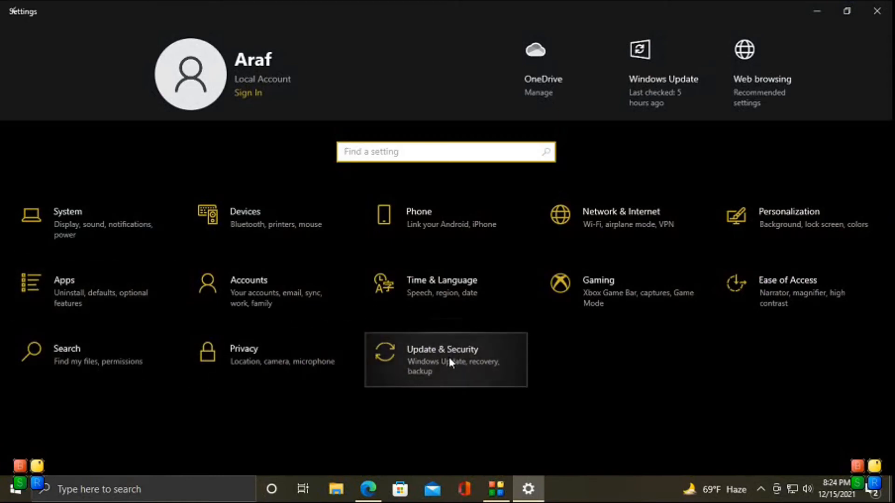
{"action": "left_click", "coordinate": [445, 359]}
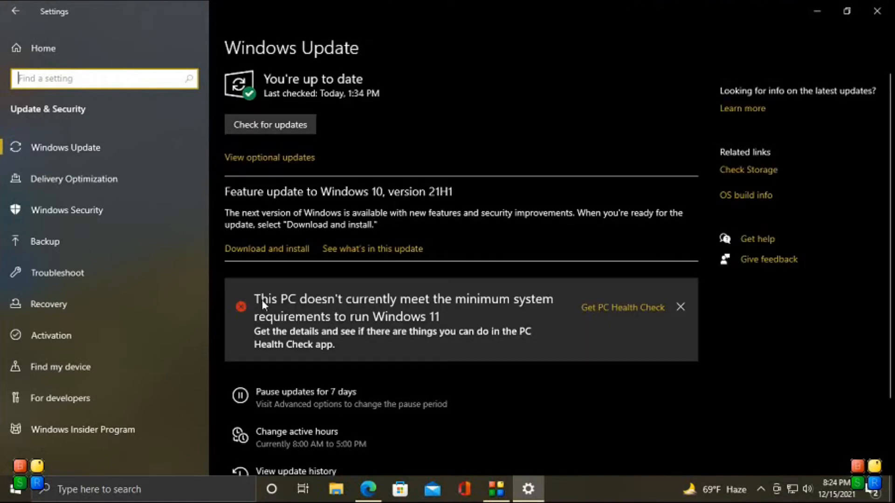
{"action": "mouse_move", "coordinate": [557, 363]}
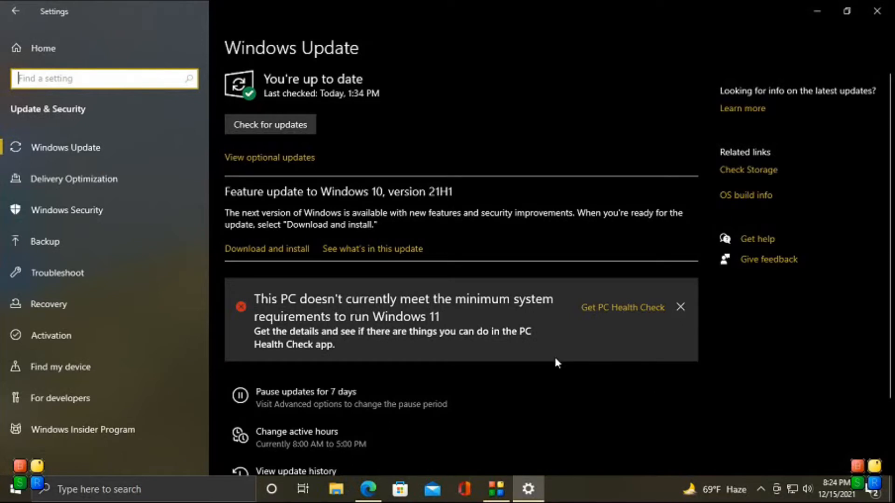
{"action": "mouse_move", "coordinate": [443, 326]}
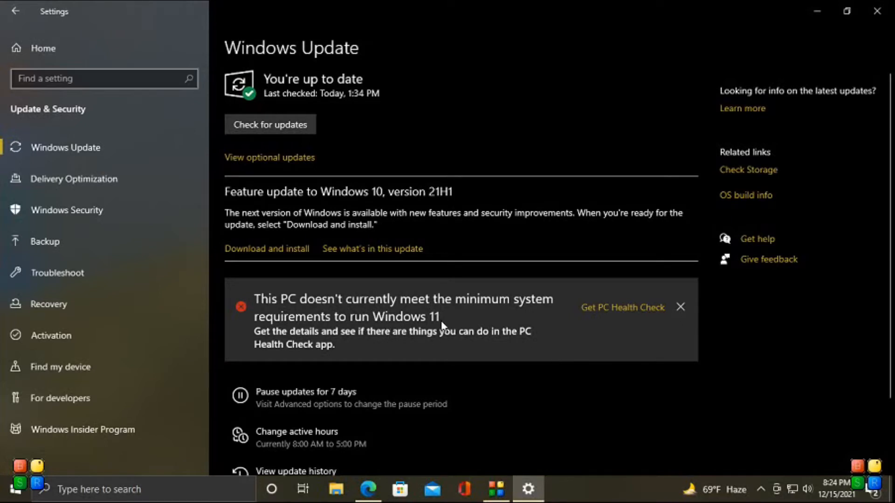
{"action": "mouse_move", "coordinate": [371, 330]}
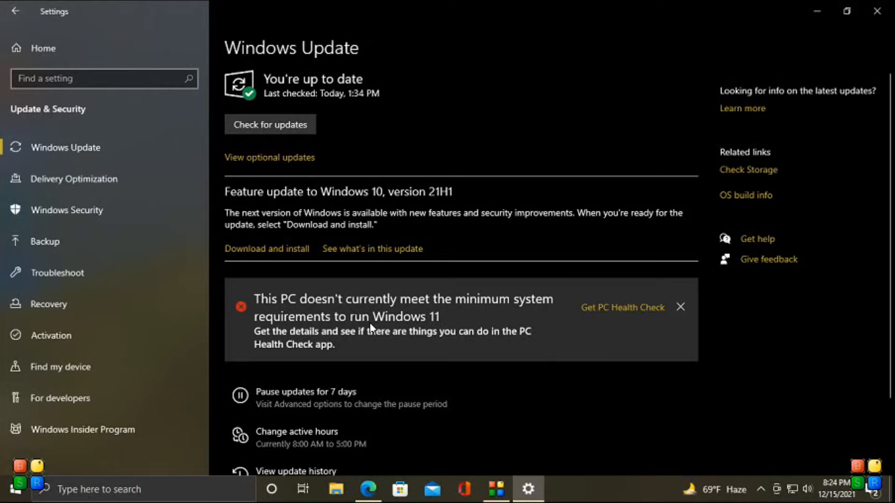
{"action": "mouse_move", "coordinate": [642, 61]}
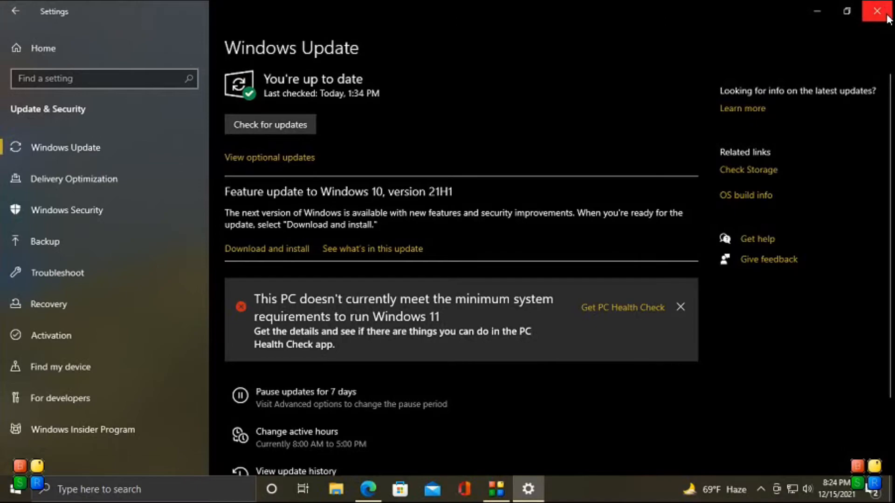
Step: Close Settings and search Bing for 'download windows 11' in Edge, scrolling the results
{"action": "left_click", "coordinate": [880, 10]}
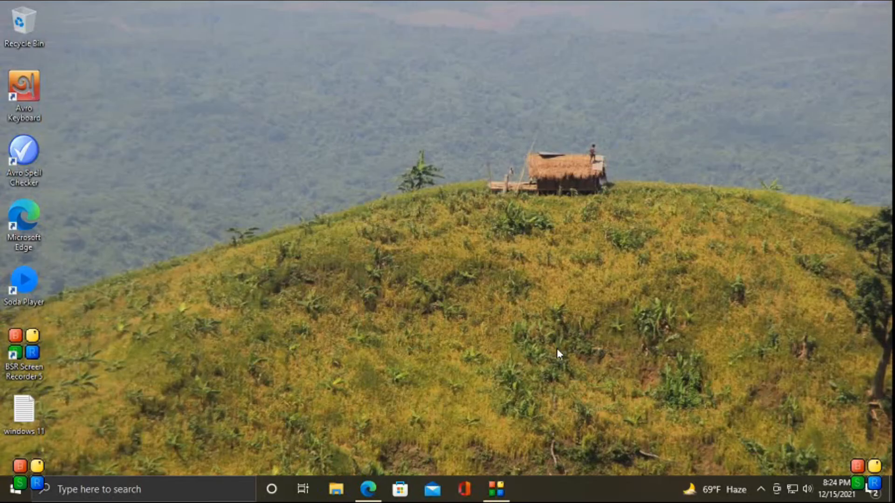
{"action": "mouse_move", "coordinate": [363, 453]}
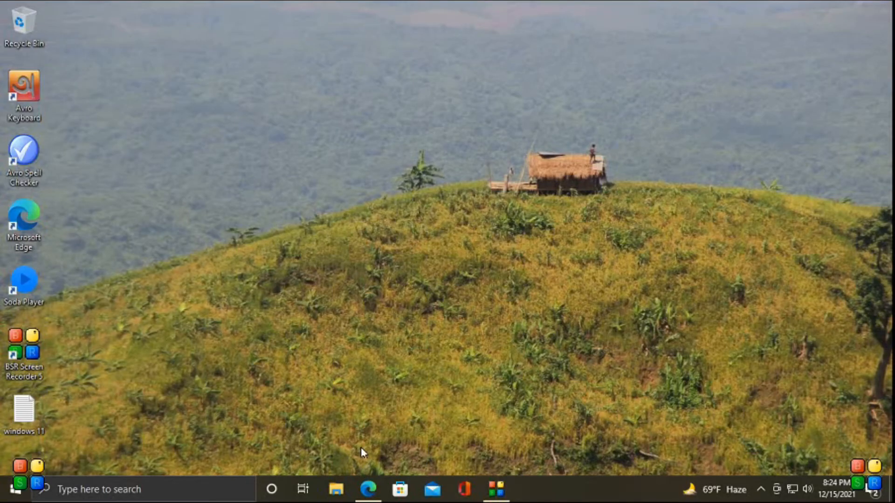
{"action": "mouse_move", "coordinate": [368, 489]}
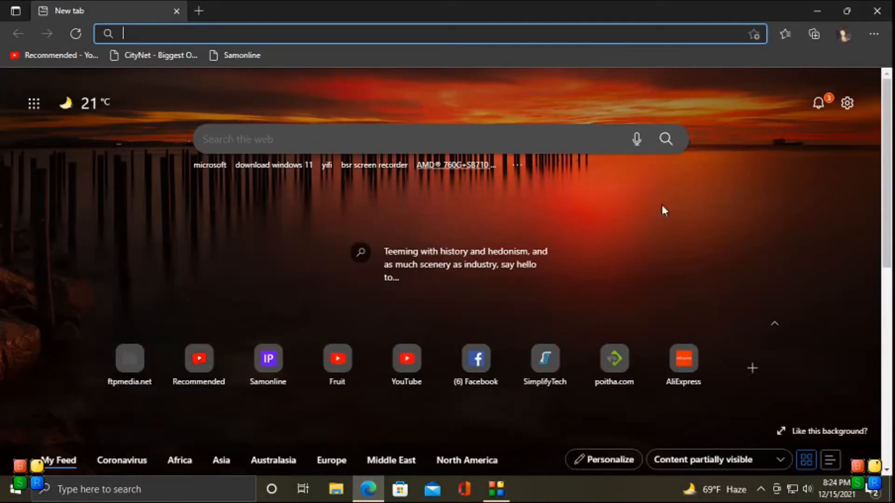
{"action": "mouse_move", "coordinate": [699, 220]}
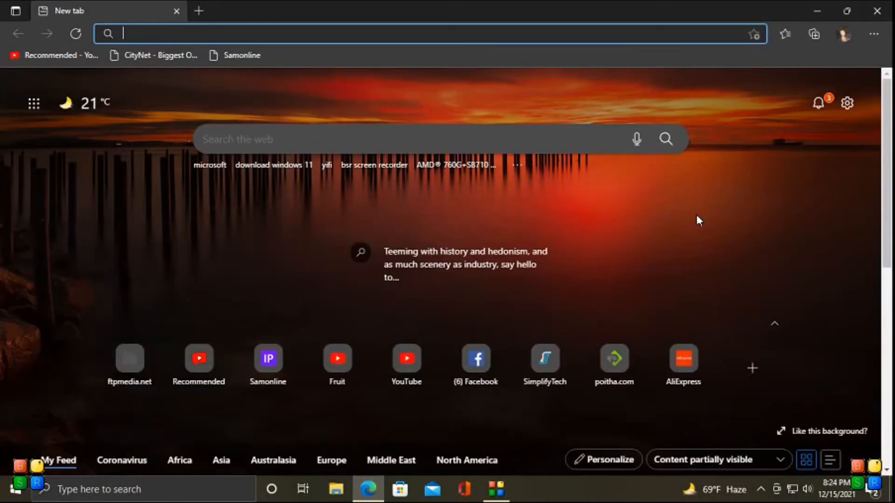
{"action": "type", "text": "dw"}
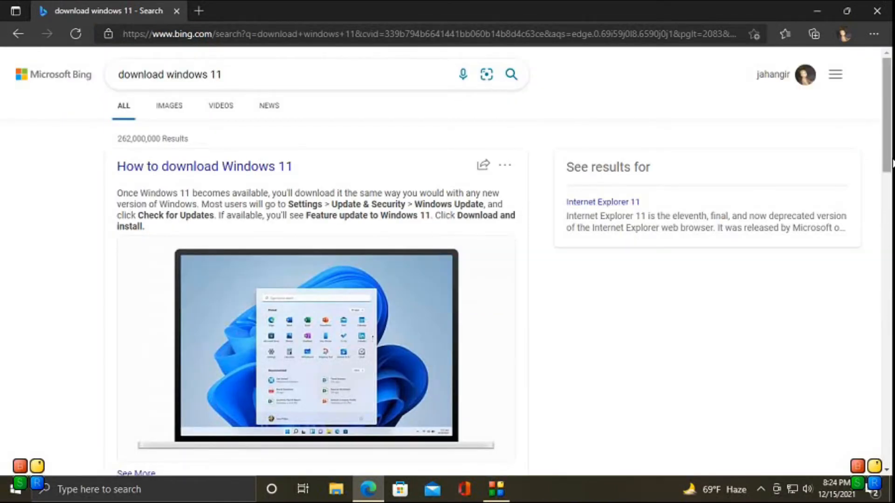
{"action": "scroll", "scroll_direction": "down", "scroll_amount": 3}
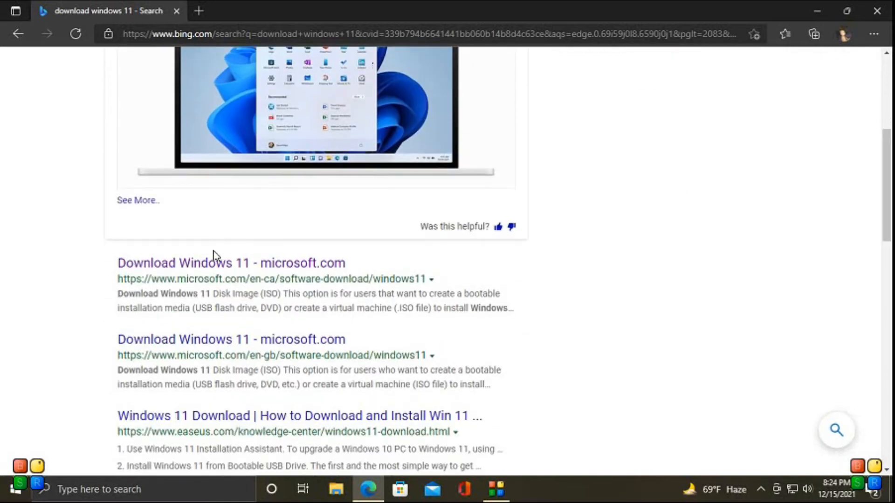
Step: Open Microsoft's official Download Windows 11 page and scroll to the Disk Image (ISO) section
{"action": "left_click", "coordinate": [231, 263]}
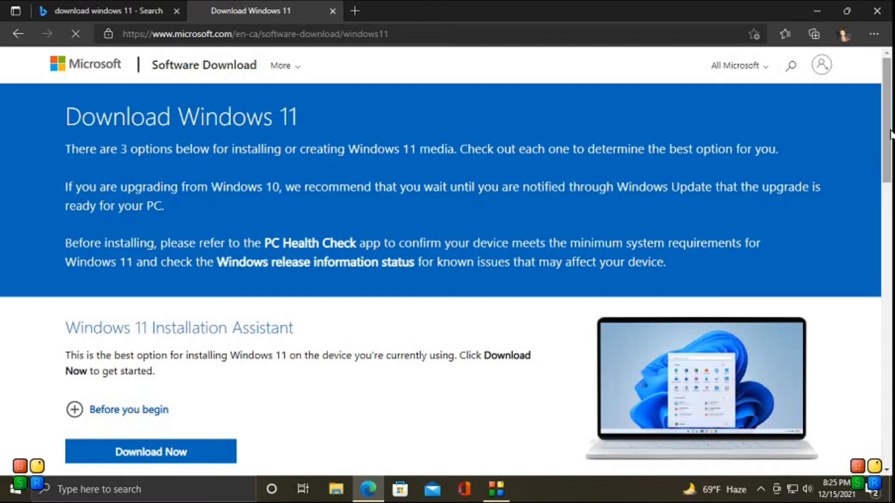
{"action": "scroll", "scroll_direction": "down", "scroll_amount": 3}
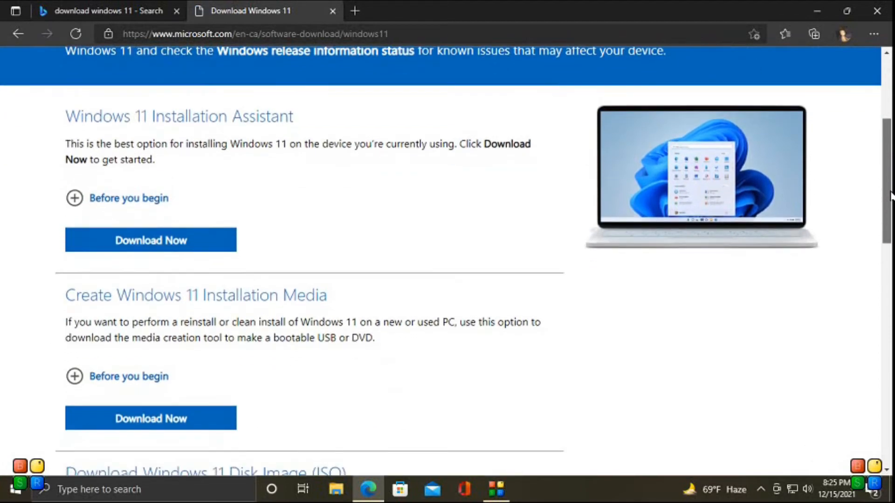
{"action": "scroll", "scroll_direction": "up", "scroll_amount": 3}
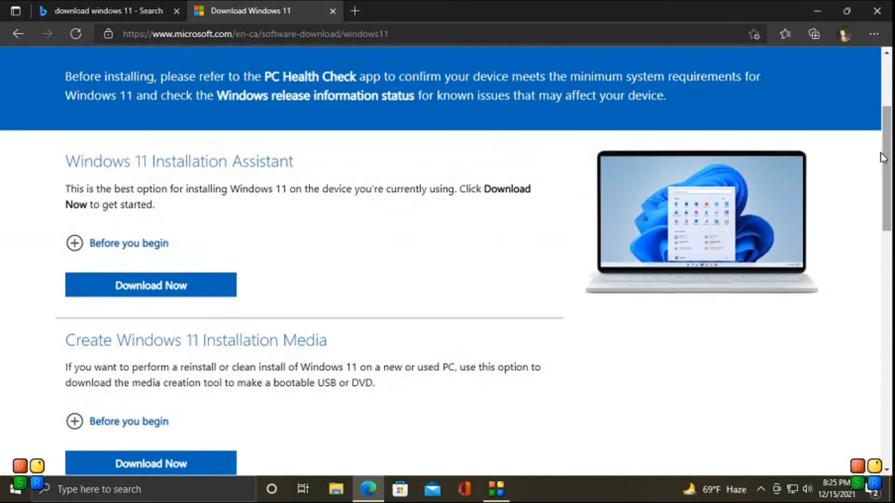
{"action": "scroll", "scroll_direction": "down", "scroll_amount": 3}
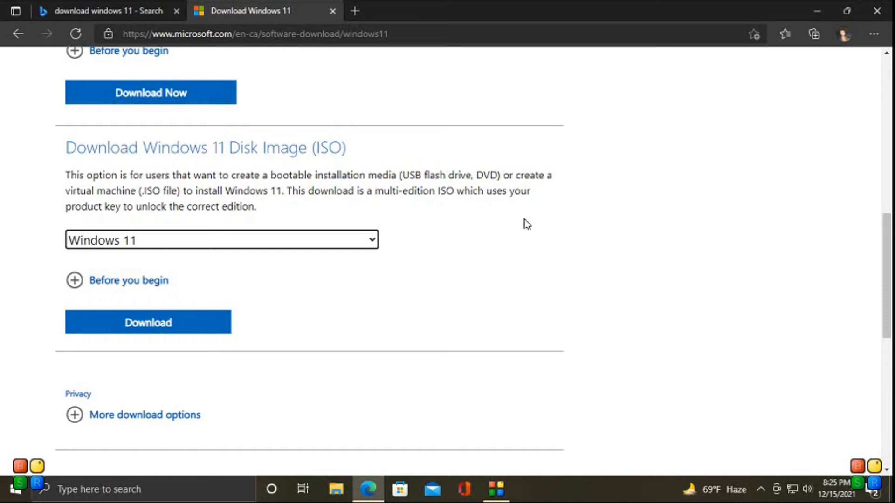
{"action": "scroll", "scroll_direction": "down", "scroll_amount": 3}
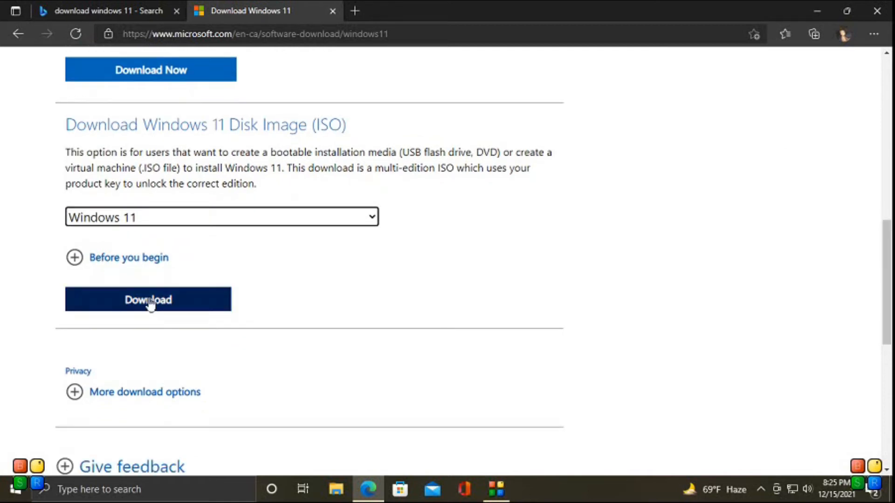
Step: Request the Windows 11 disk image download and choose English as the product language
{"action": "left_click", "coordinate": [147, 299]}
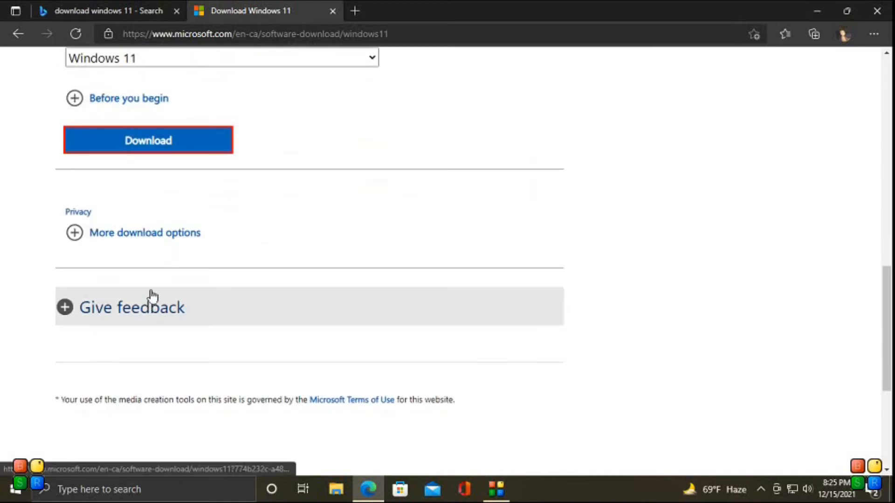
{"action": "left_click", "coordinate": [147, 140]}
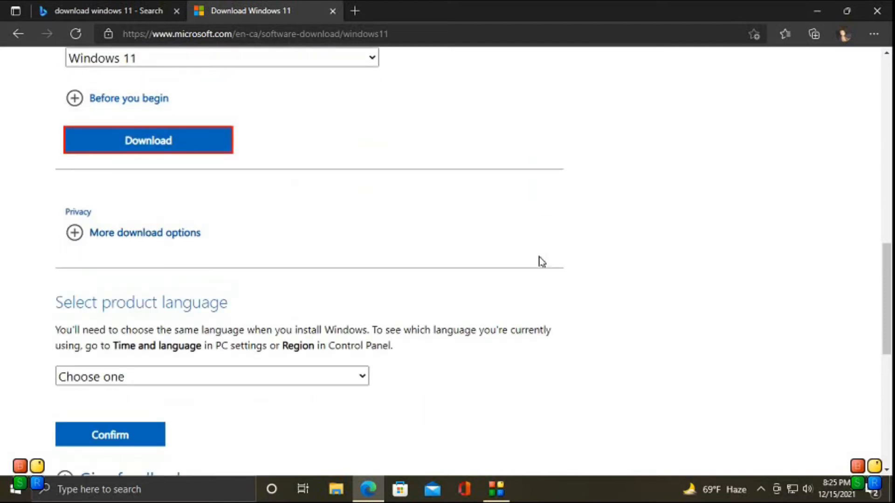
{"action": "scroll", "scroll_direction": "down", "scroll_amount": 3}
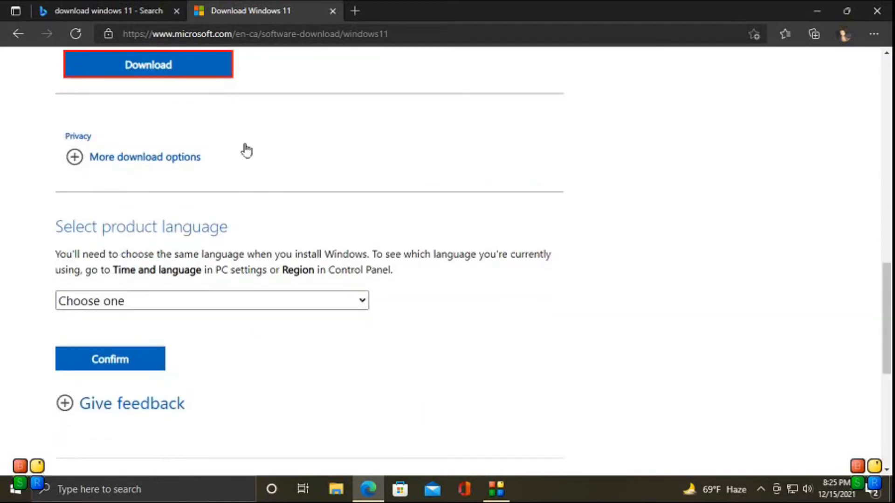
{"action": "left_click", "coordinate": [211, 301]}
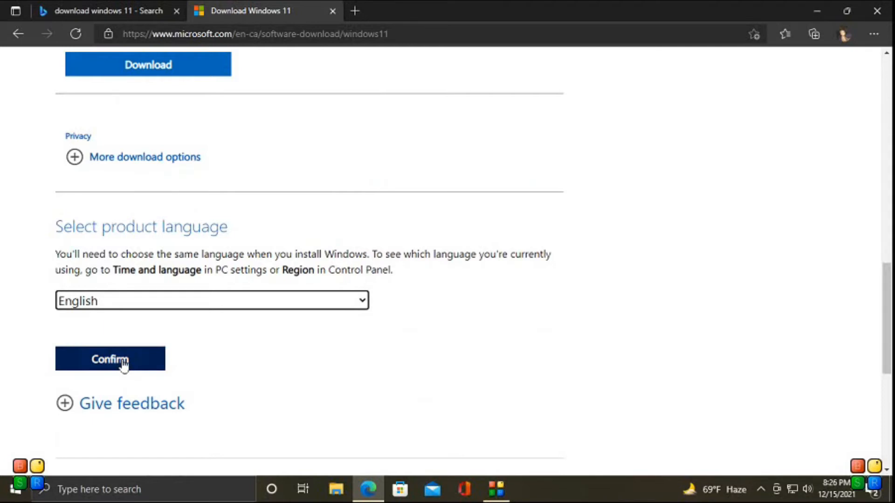
Step: Confirm English, start the 64-bit ISO download, then cancel it and close Edge
{"action": "left_click", "coordinate": [109, 358]}
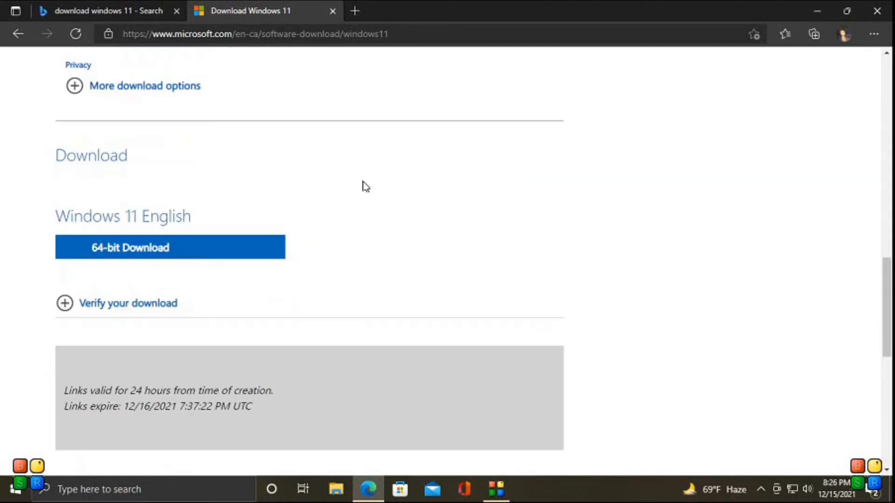
{"action": "scroll", "scroll_direction": "down", "scroll_amount": 3}
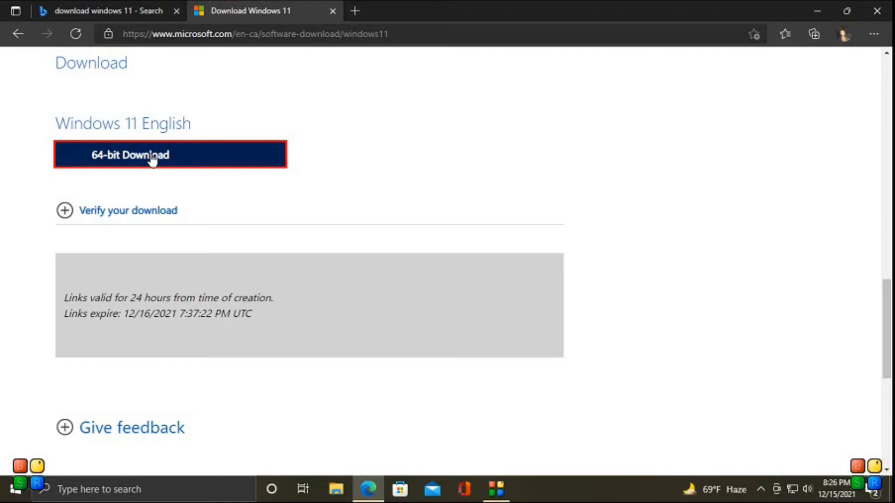
{"action": "left_click", "coordinate": [813, 34]}
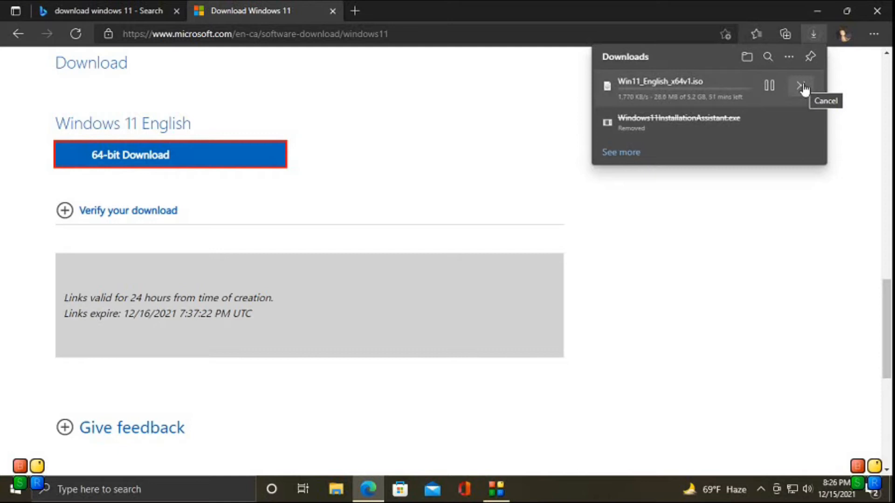
{"action": "left_click", "coordinate": [803, 86]}
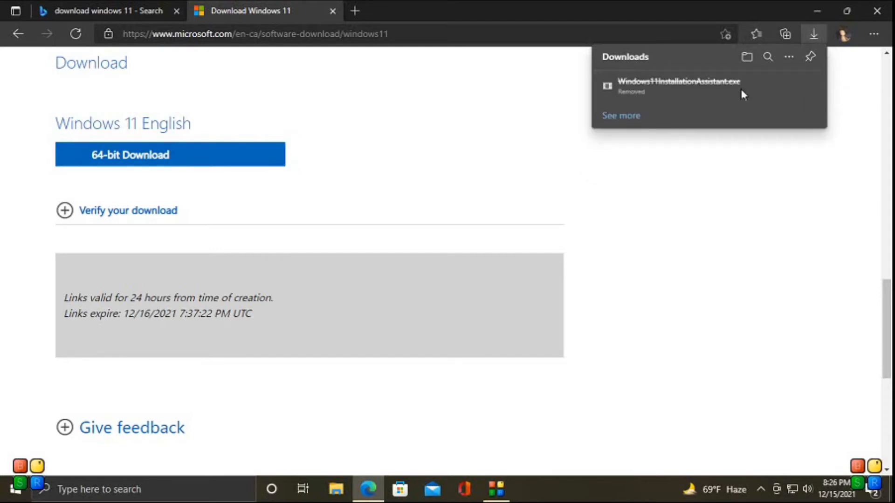
{"action": "left_click", "coordinate": [463, 74]}
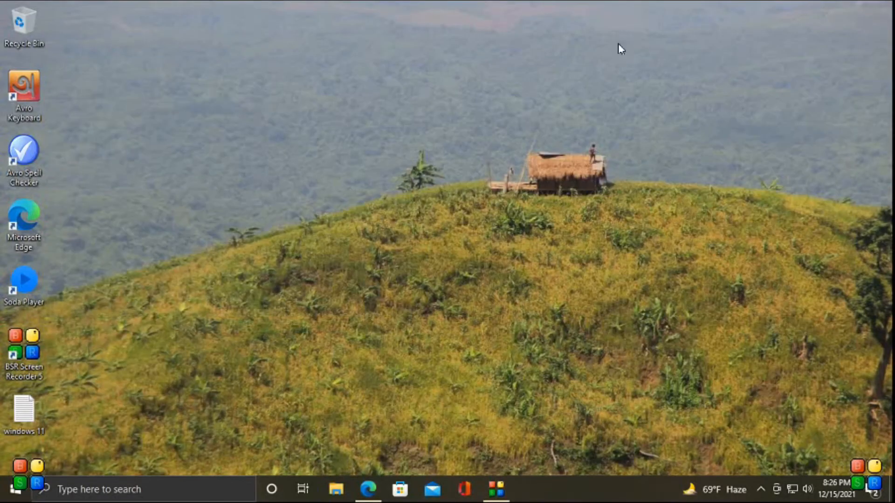
{"action": "mouse_move", "coordinate": [432, 361]}
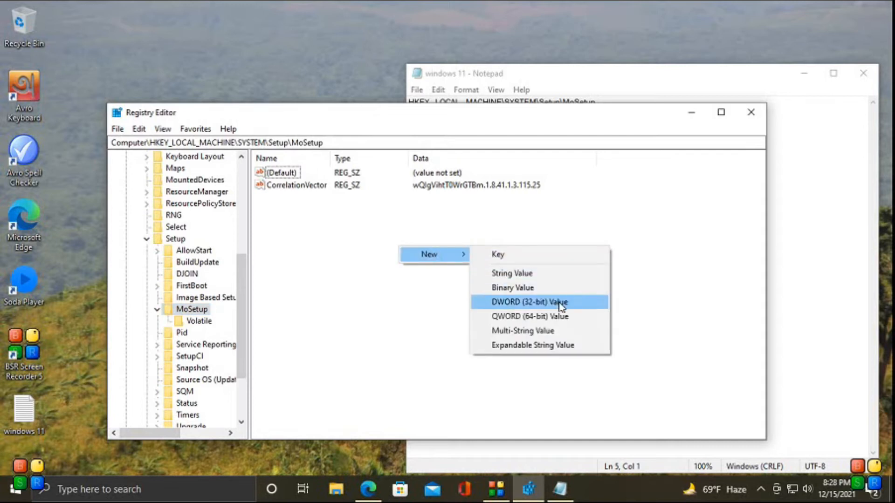
Step: Add a new DWORD (32-bit) value under MoSetup and select a line in the notes
{"action": "left_click", "coordinate": [527, 302]}
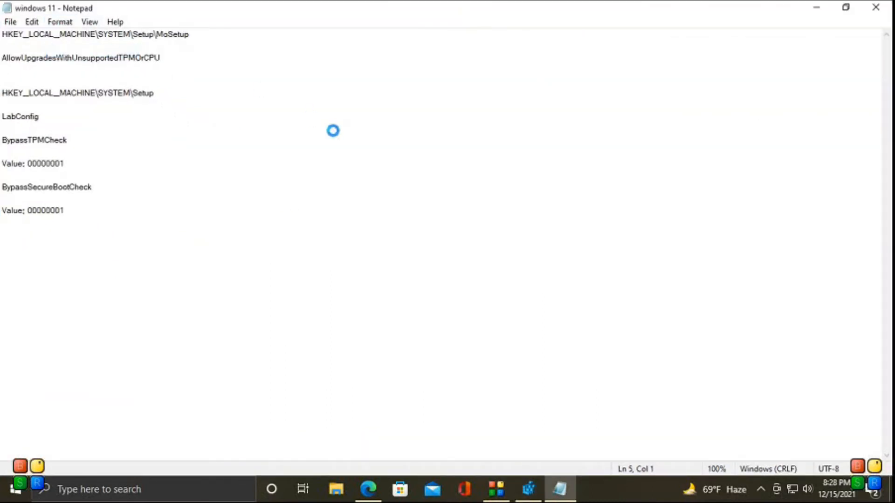
{"action": "triple_click", "coordinate": [79, 83]}
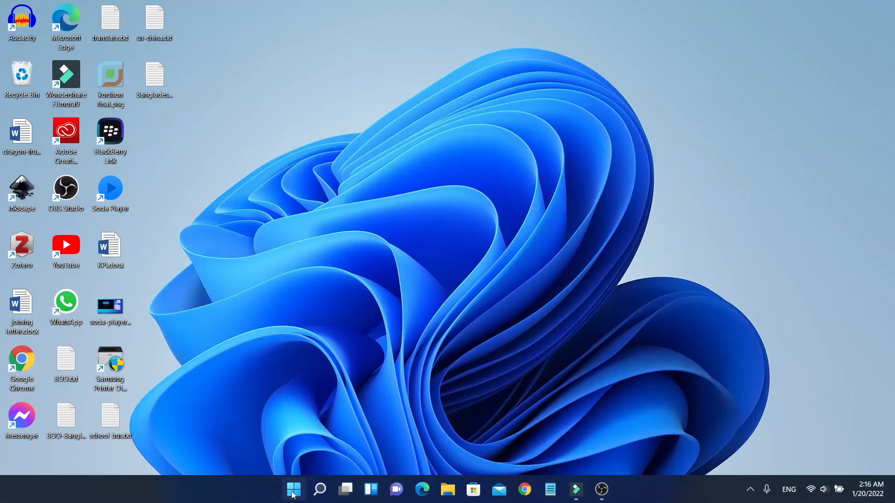
{"action": "left_click", "coordinate": [293, 490]}
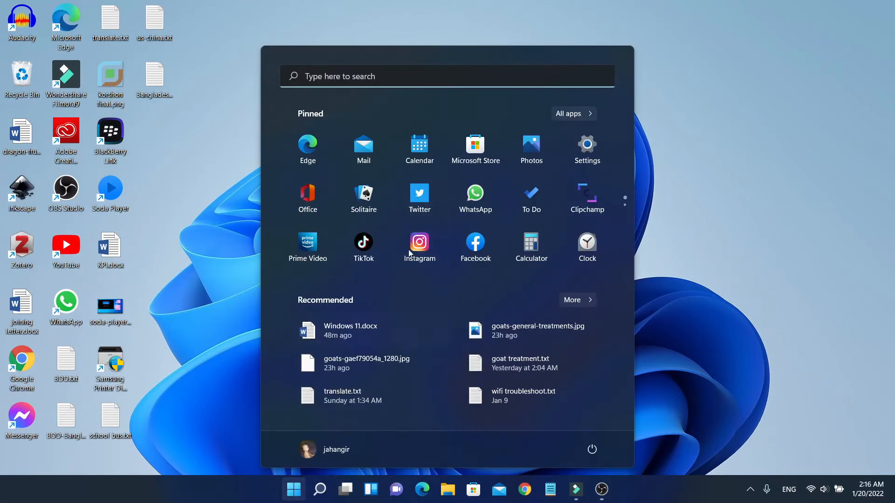
{"action": "left_click", "coordinate": [318, 489]}
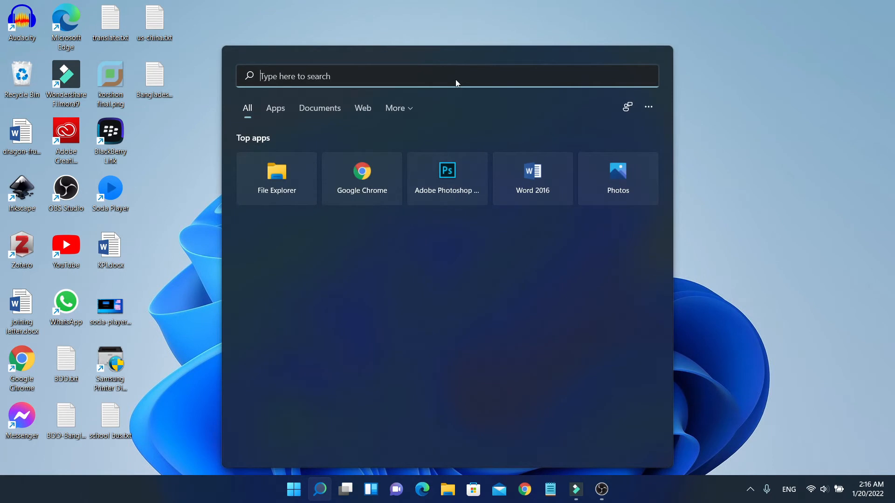
{"action": "type", "text": "device Manager"}
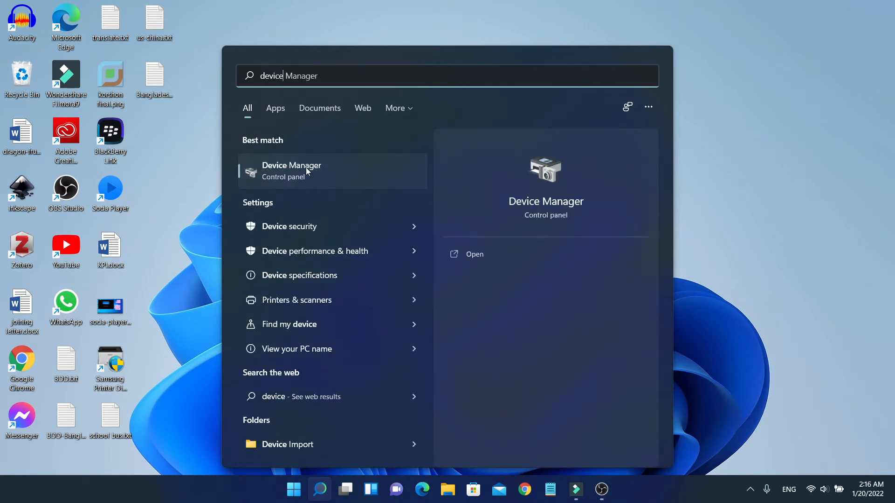
{"action": "left_click", "coordinate": [290, 171]}
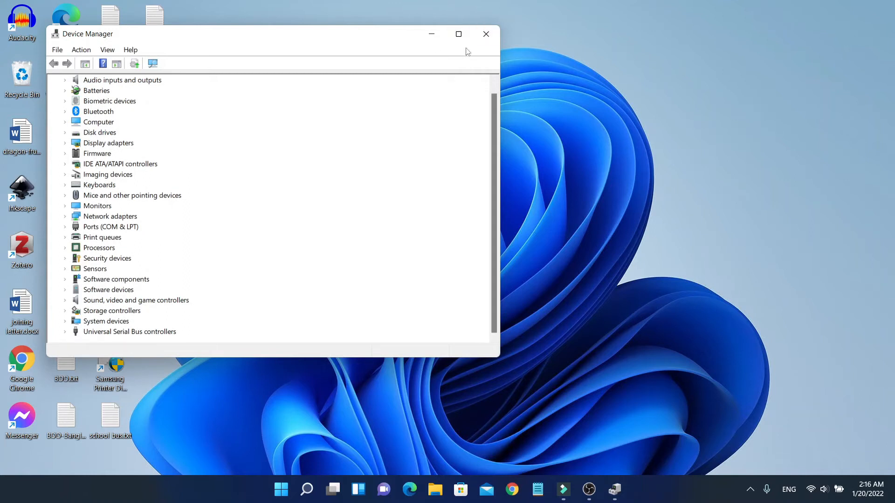
{"action": "left_click", "coordinate": [485, 33]}
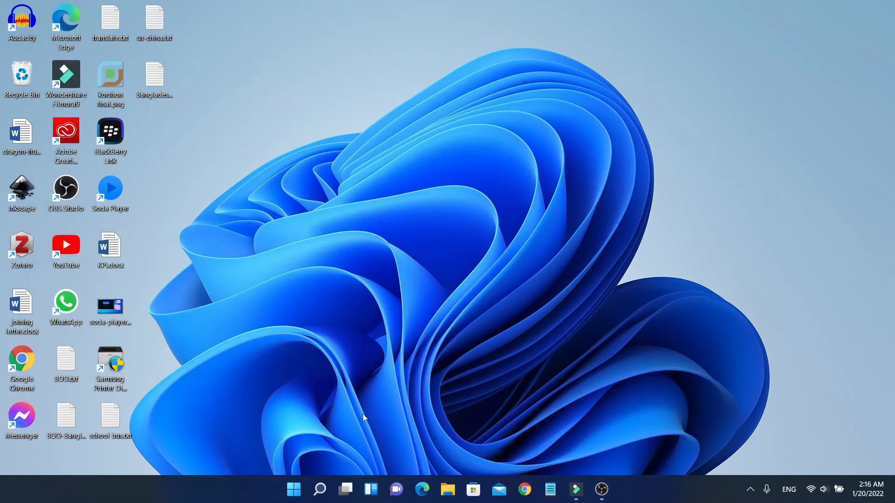
{"action": "left_click", "coordinate": [293, 488]}
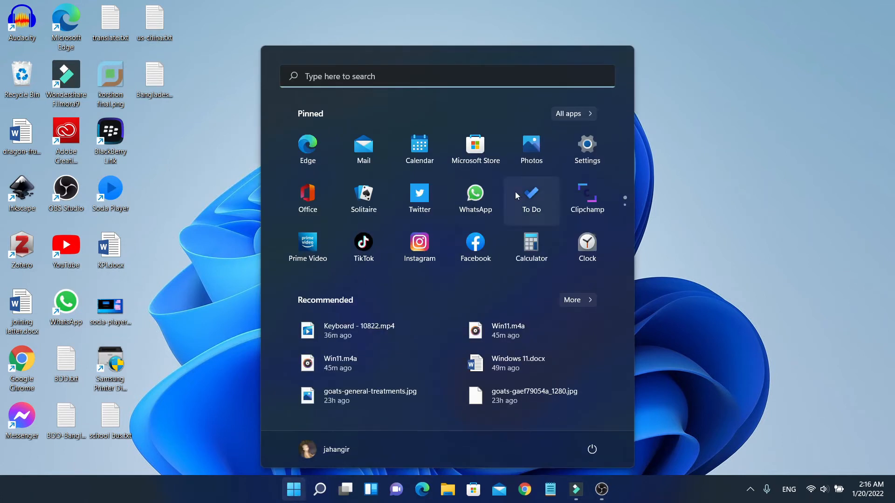
{"action": "left_click", "coordinate": [586, 145]}
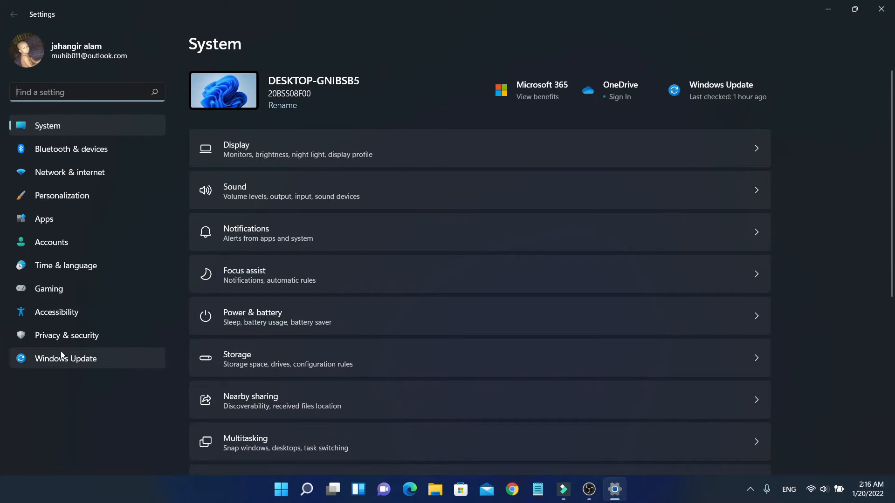
{"action": "mouse_move", "coordinate": [66, 131]}
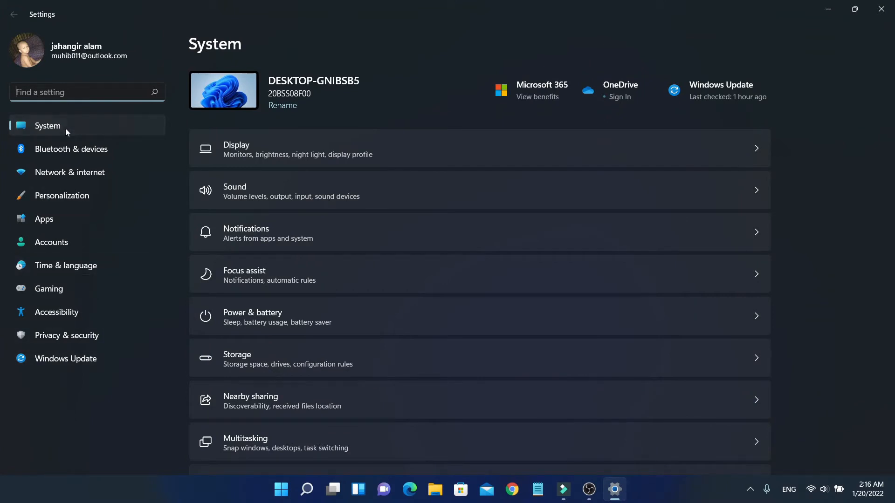
{"action": "scroll", "scroll_direction": "down", "scroll_amount": 3}
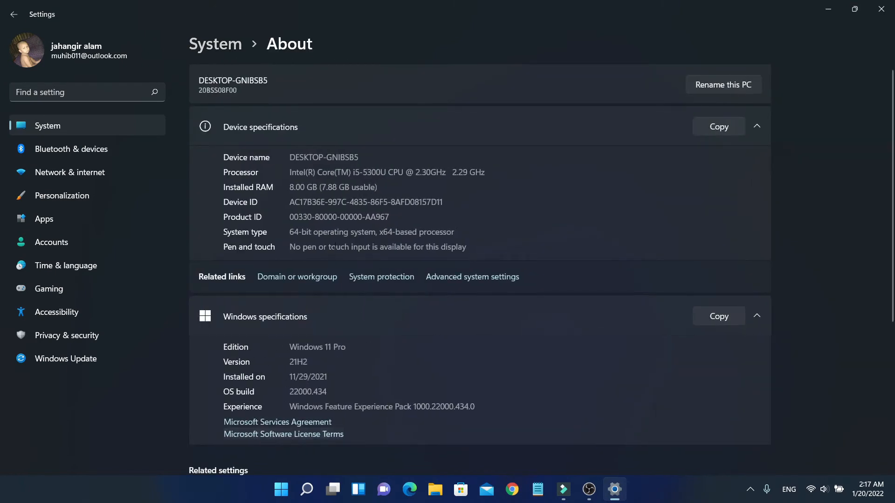
{"action": "scroll", "scroll_direction": "down", "scroll_amount": 3}
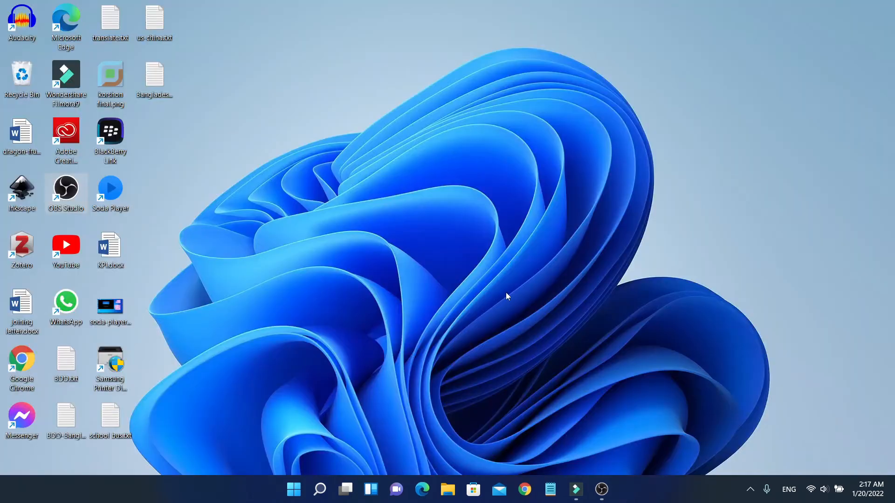
{"action": "mouse_move", "coordinate": [610, 447]}
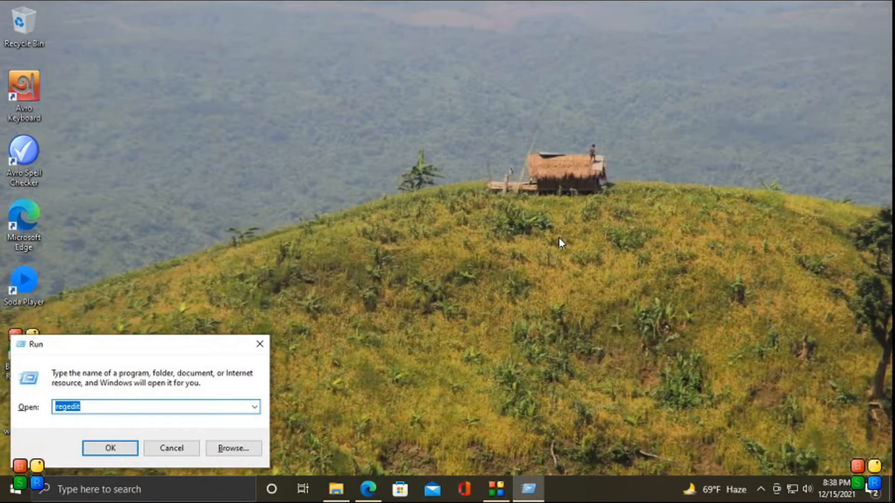
Step: Run tpm.msc, see no compatible TPM found, close it and reopen the Run box
{"action": "type", "text": "tpm.msc"}
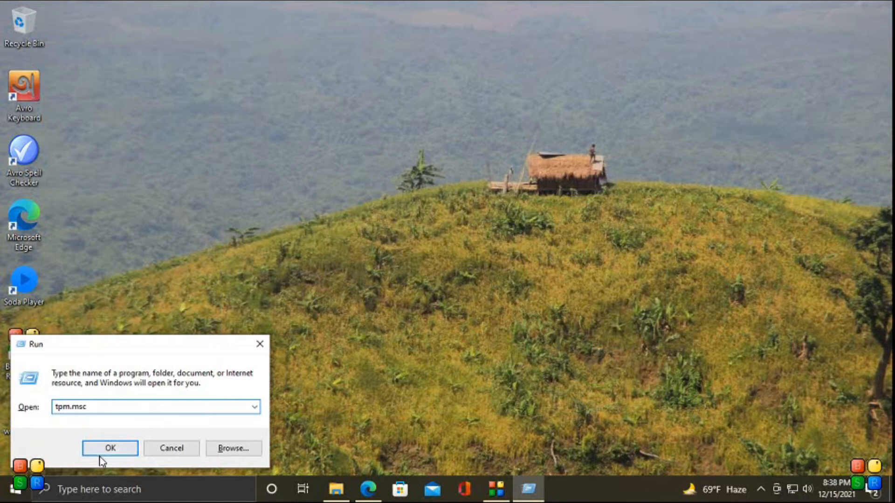
{"action": "left_click", "coordinate": [110, 448]}
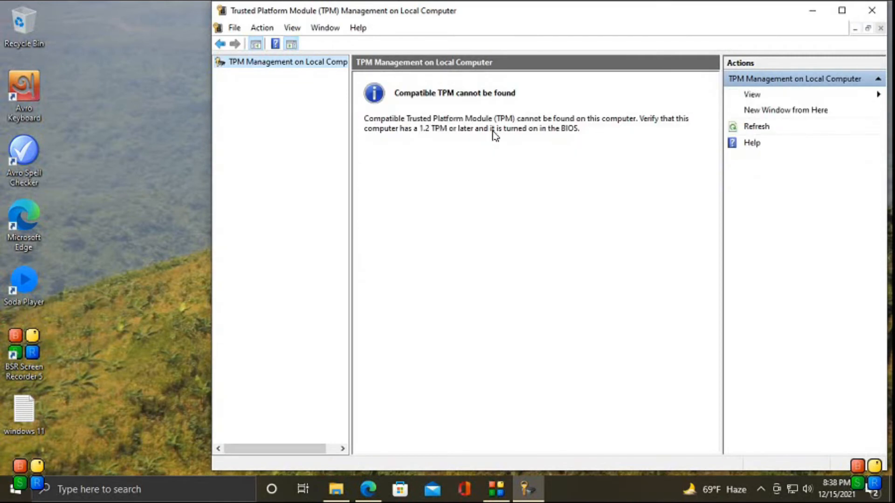
{"action": "left_click", "coordinate": [872, 11]}
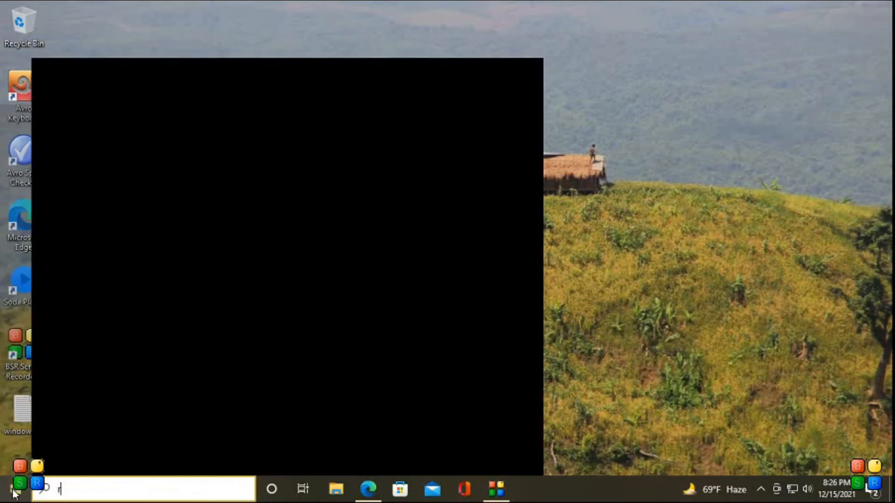
{"action": "type", "text": "un"}
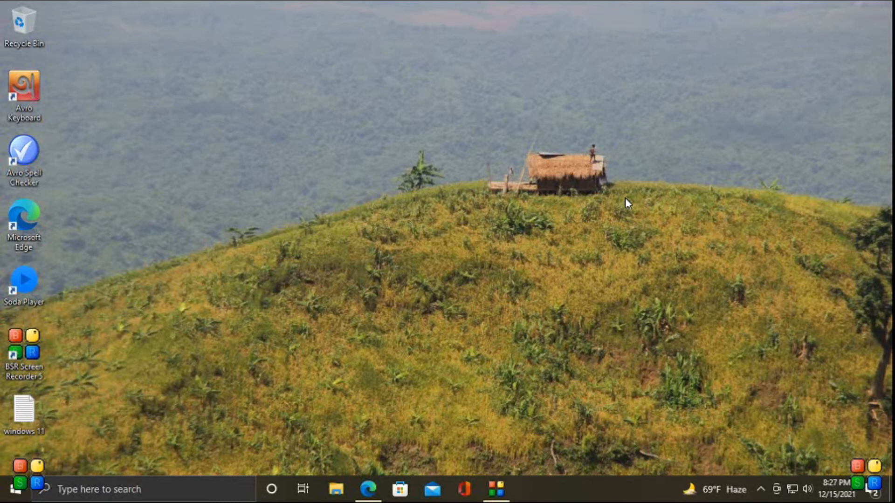
{"action": "key", "text": "Win+r"}
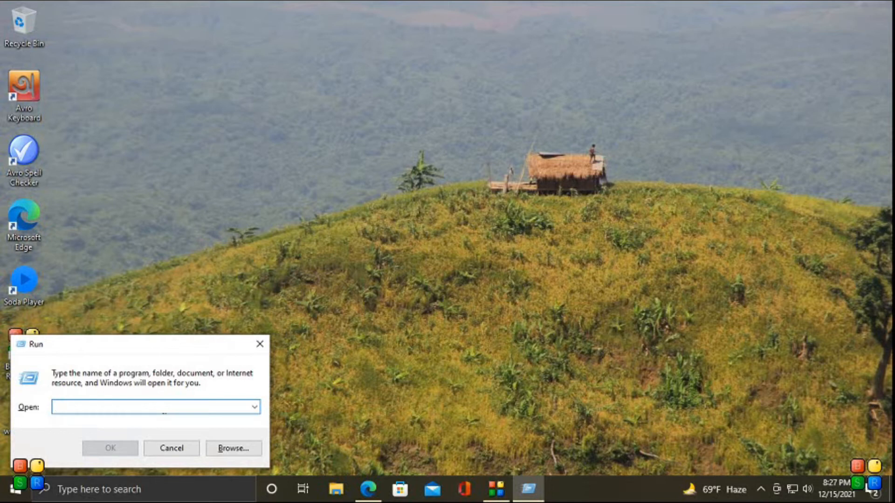
Step: Launch regedit, open the windows 11 notes file, and copy the MoSetup key path
{"action": "type", "text": "rege"}
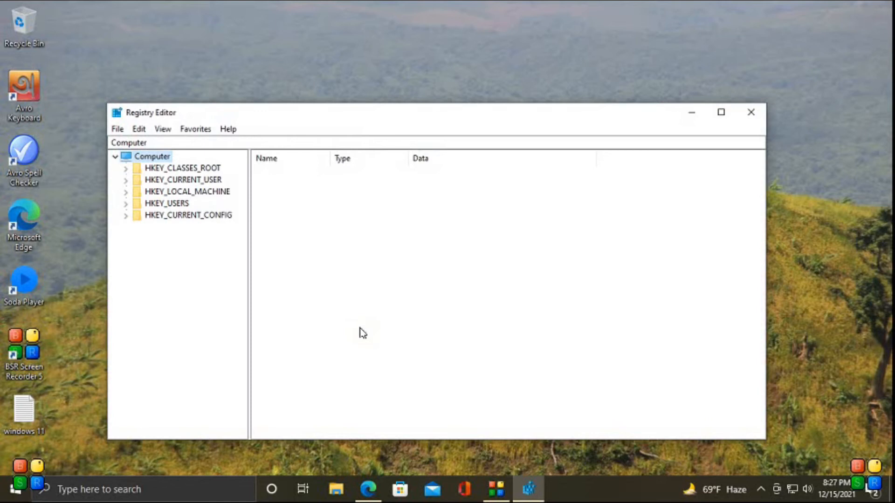
{"action": "mouse_move", "coordinate": [152, 219]}
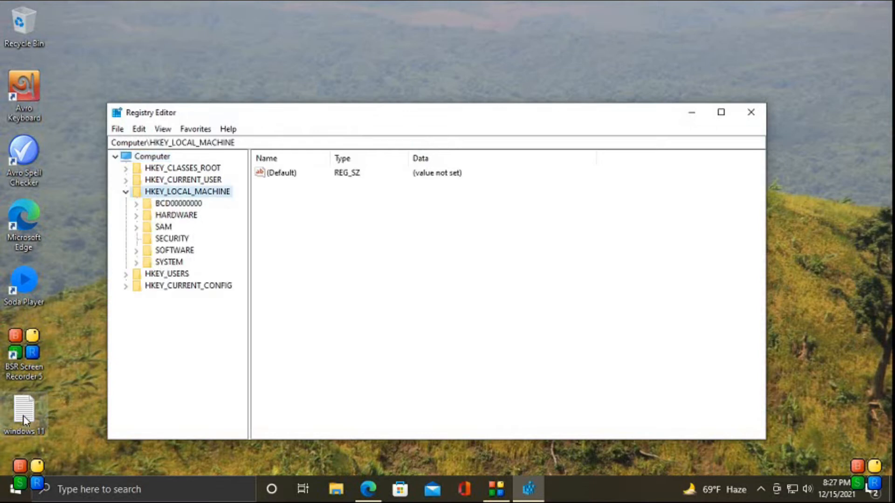
{"action": "double_click", "coordinate": [24, 411]}
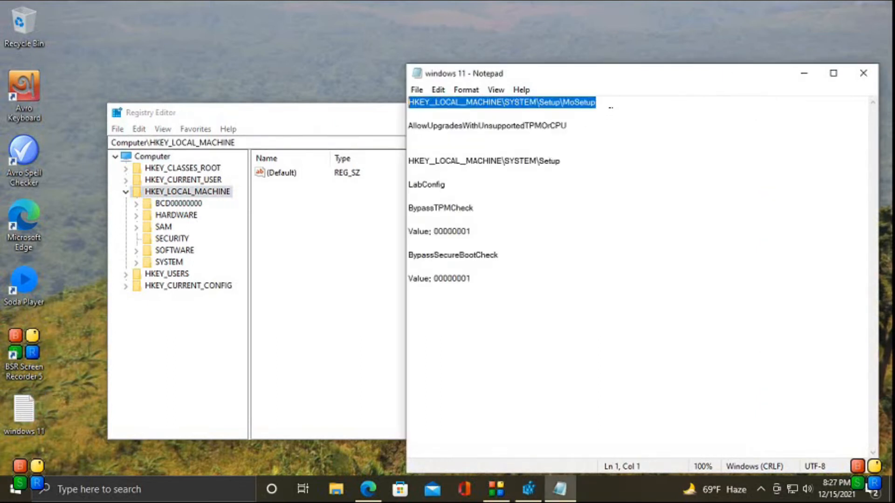
{"action": "right_click", "coordinate": [531, 102]}
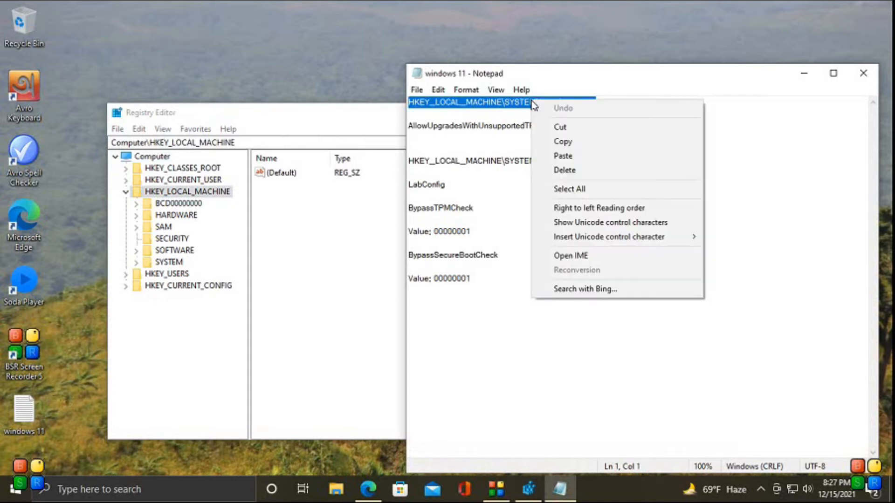
{"action": "left_click", "coordinate": [336, 125]}
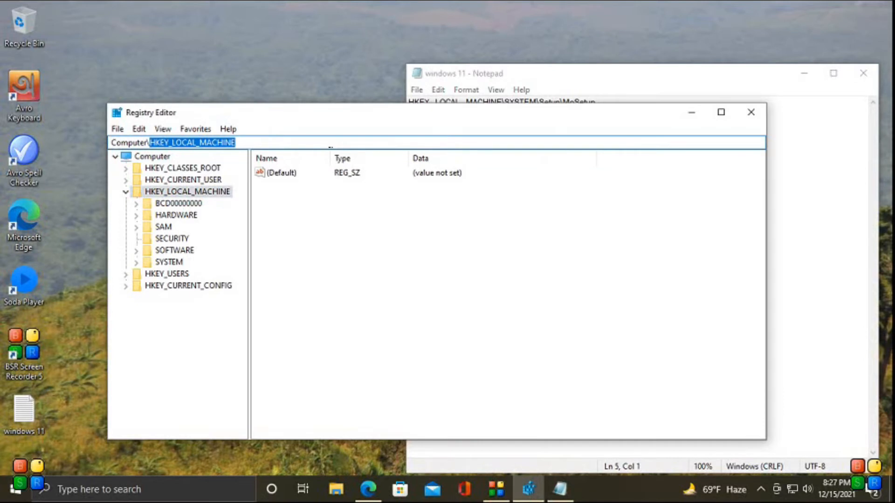
Step: Paste the copied MoSetup path into Registry Editor and add a new value there
{"action": "right_click", "coordinate": [192, 142]}
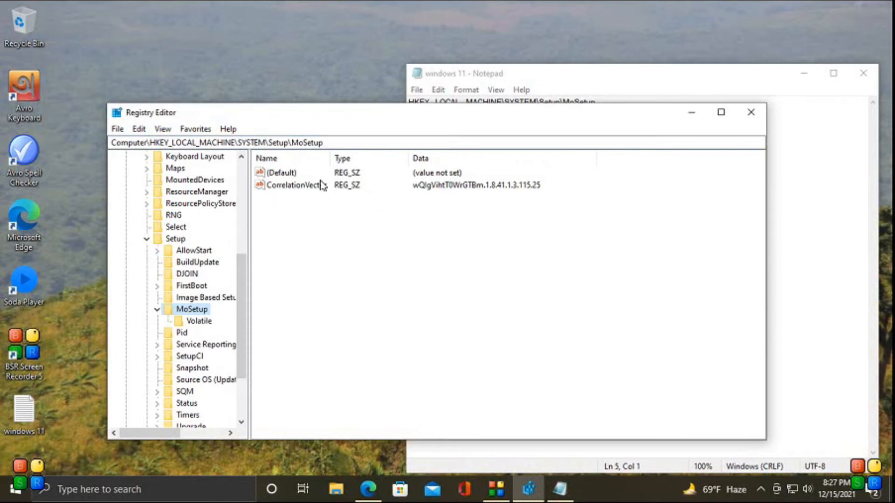
{"action": "mouse_move", "coordinate": [639, 82]}
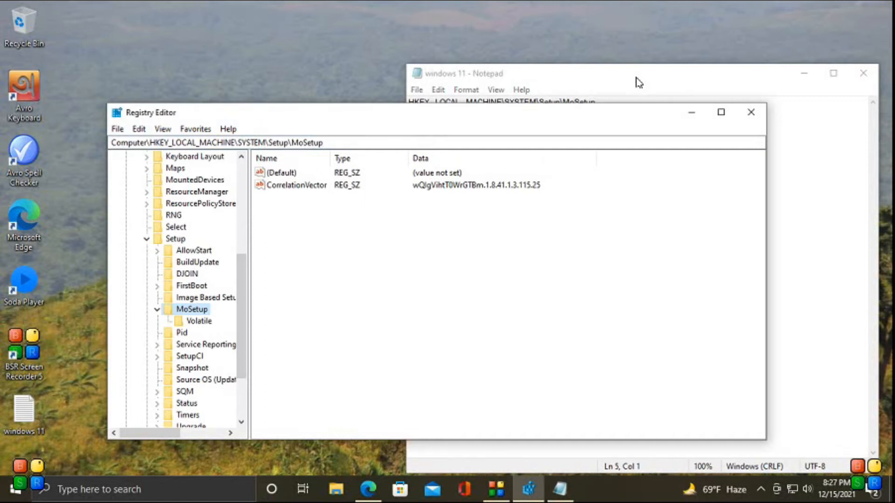
{"action": "mouse_move", "coordinate": [628, 187]}
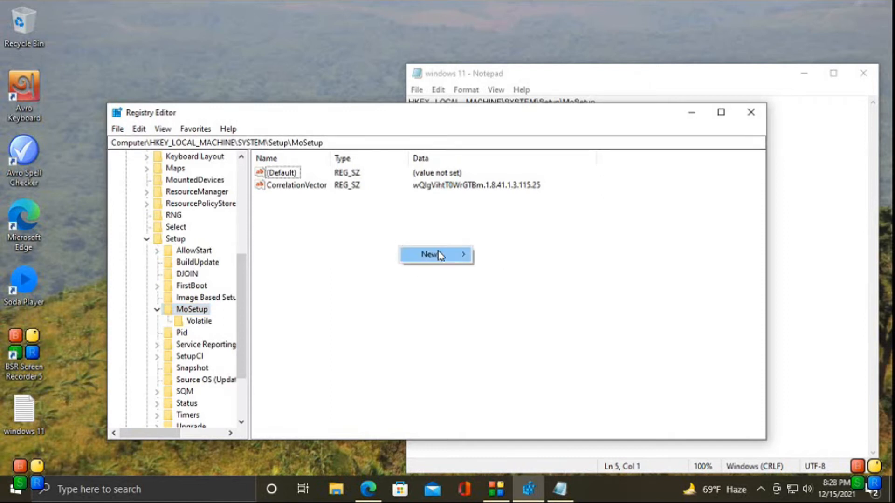
{"action": "mouse_move", "coordinate": [434, 254]}
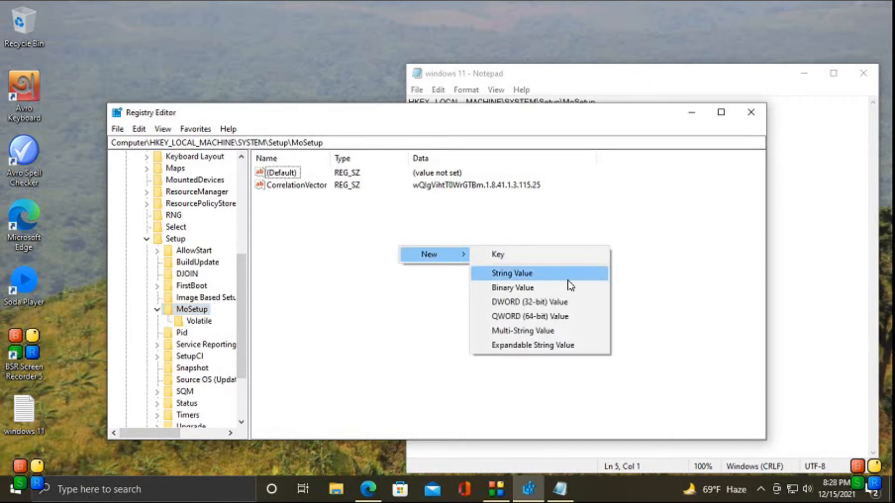
{"action": "left_click", "coordinate": [528, 302]}
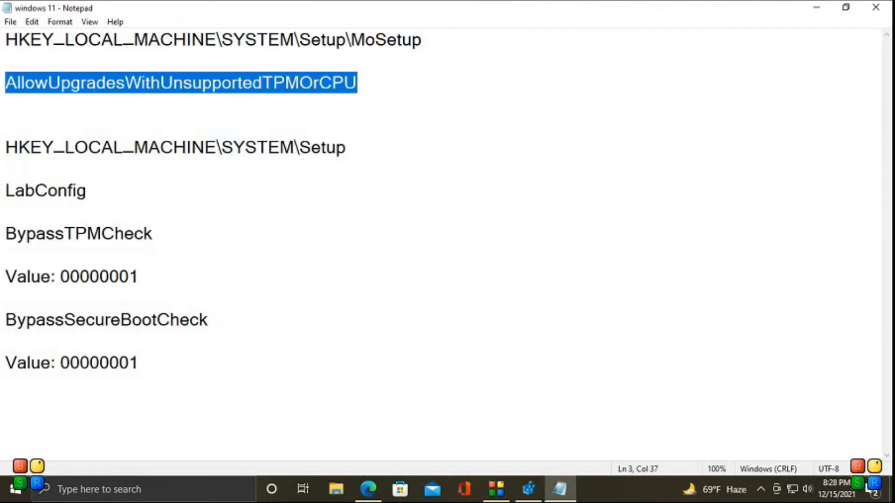
Step: Rename New Value #1 to AllowUpgradesWithUnsupportedTPMOrCPU and set its data to 1
{"action": "right_click", "coordinate": [180, 83]}
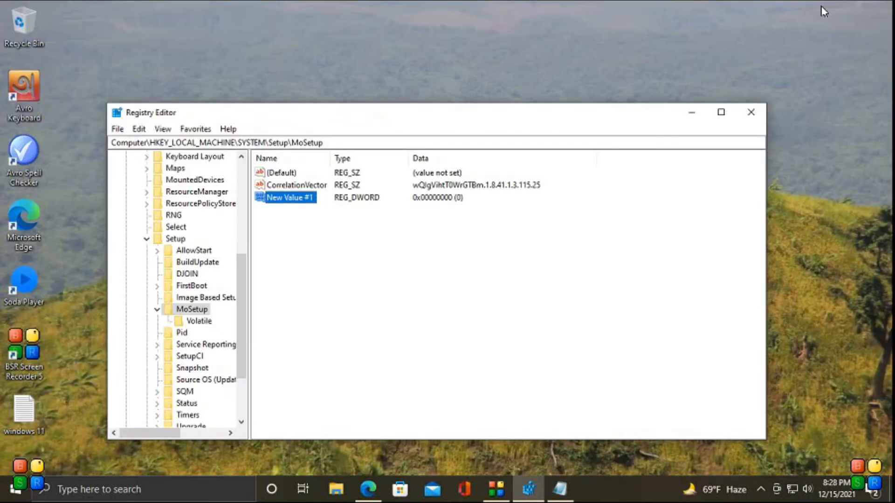
{"action": "right_click", "coordinate": [288, 198]}
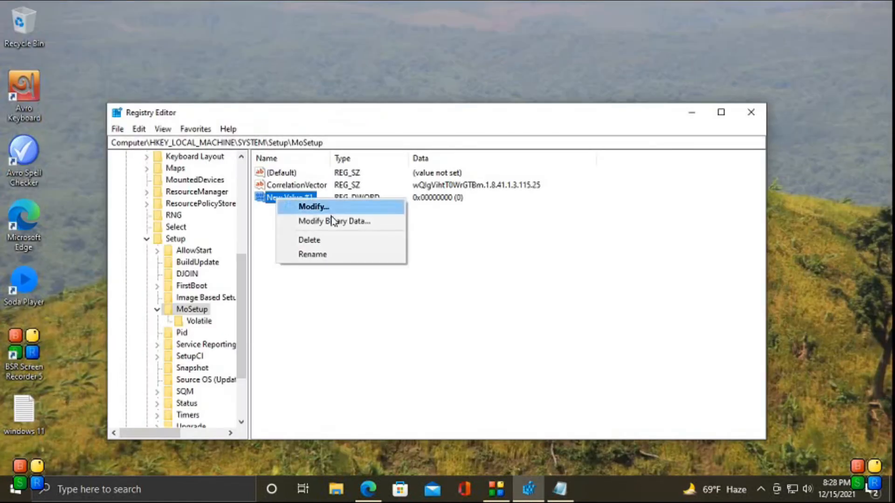
{"action": "left_click", "coordinate": [312, 254]}
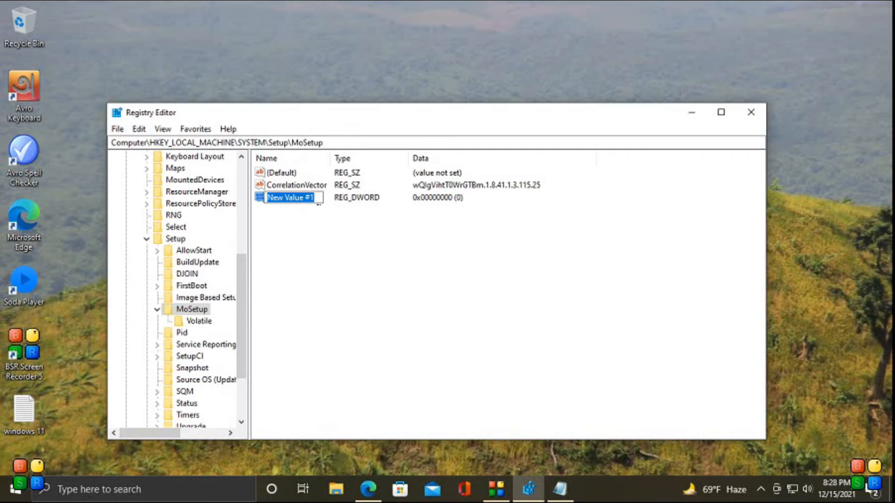
{"action": "type", "text": "AllowUpgradesWithUnsupportedTPMOrCPU"}
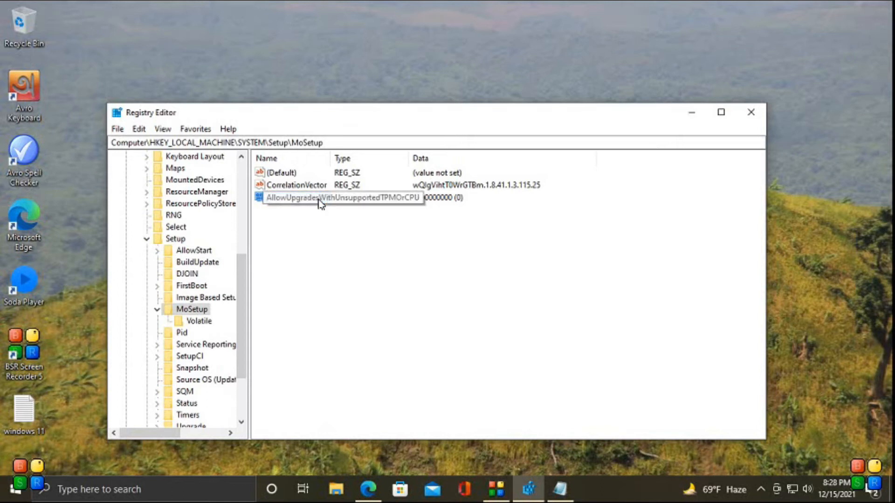
{"action": "left_click", "coordinate": [295, 197]}
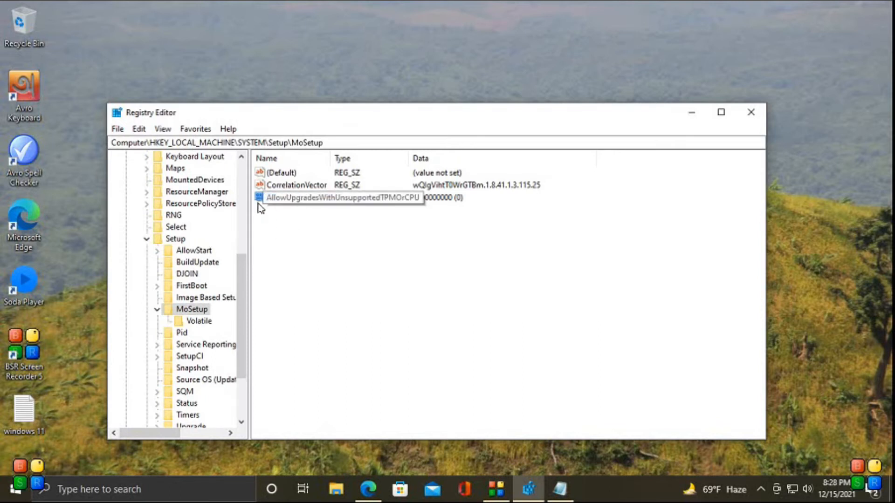
{"action": "double_click", "coordinate": [339, 197]}
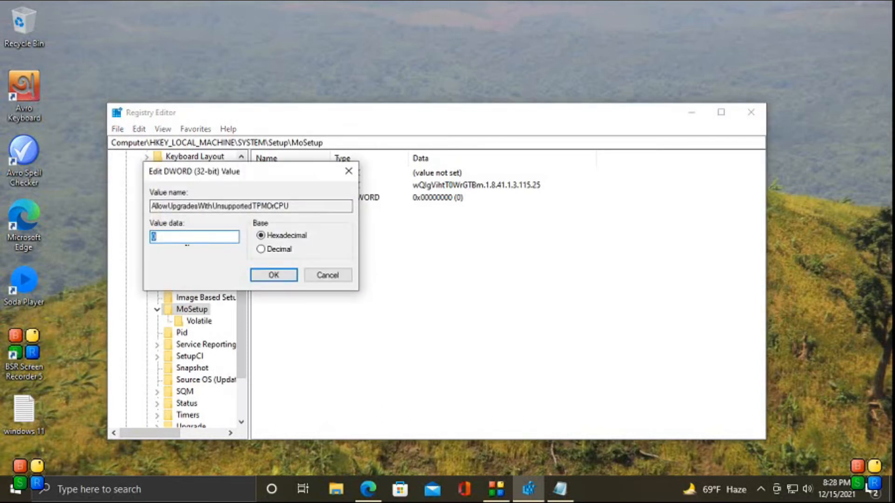
{"action": "type", "text": "1"}
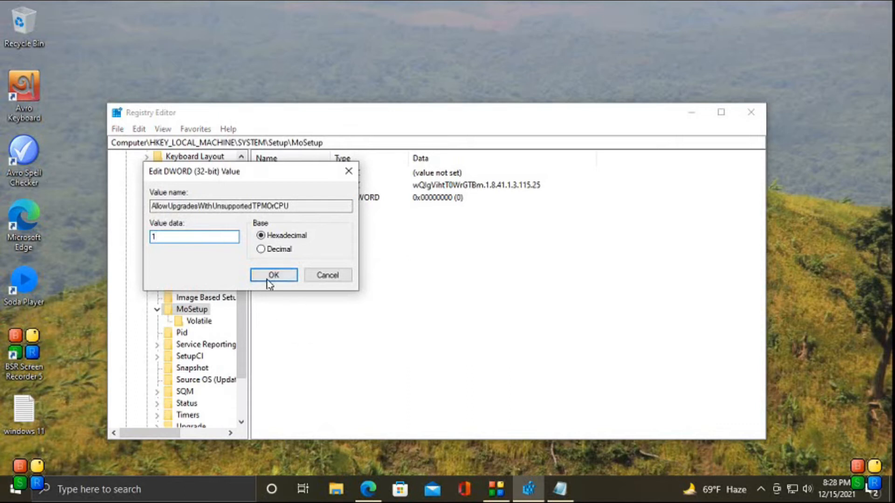
{"action": "left_click", "coordinate": [274, 275]}
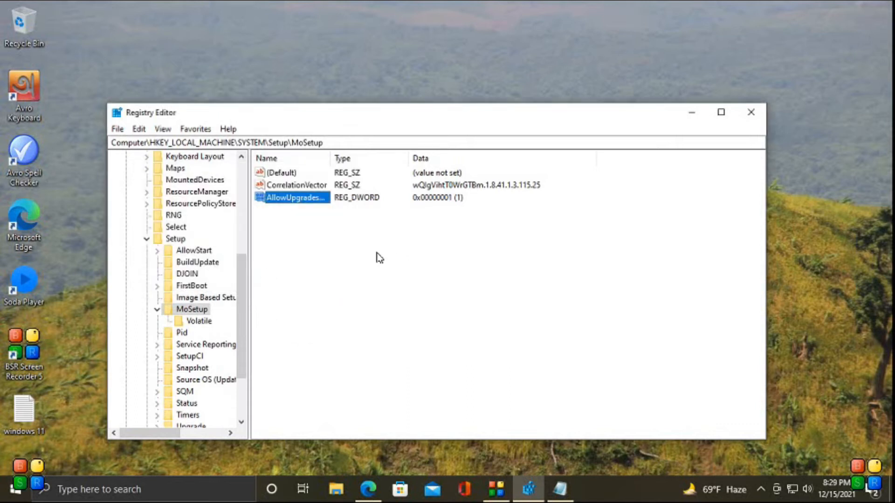
{"action": "mouse_move", "coordinate": [327, 252]}
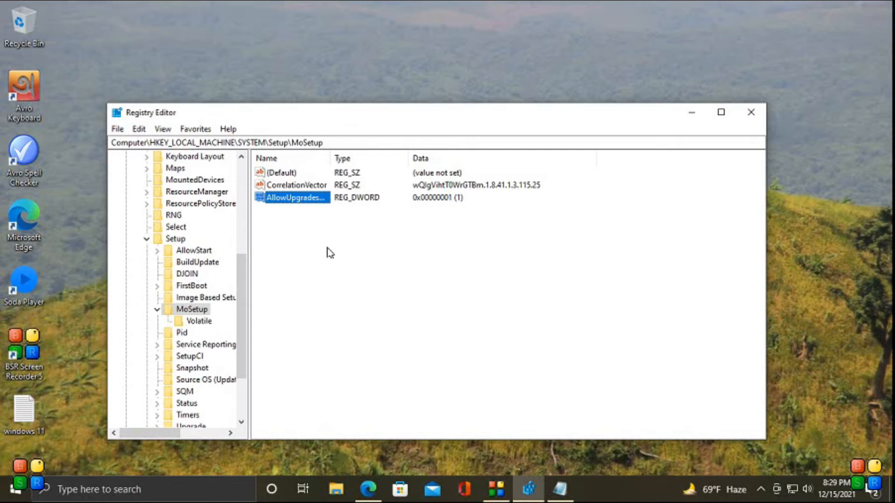
{"action": "mouse_move", "coordinate": [751, 112]}
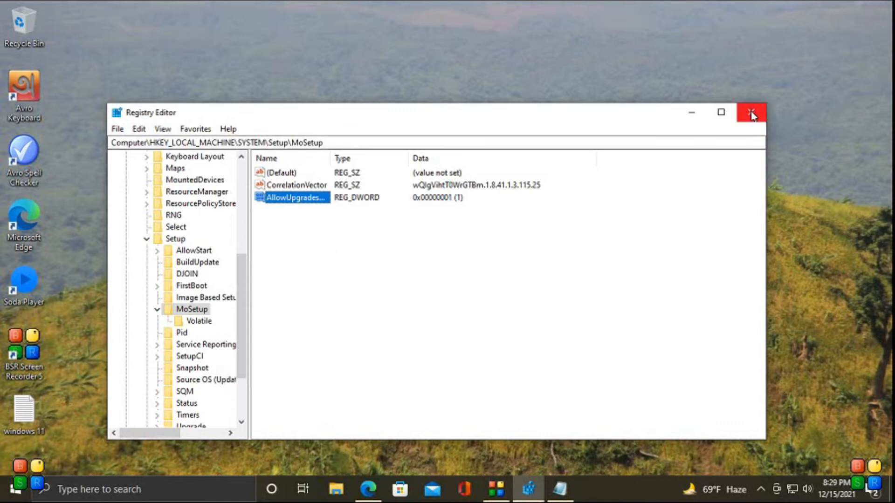
Step: Close Registry Editor and browse File Explorer to the New folder on NEW VOLUME (F:)
{"action": "left_click", "coordinate": [752, 113]}
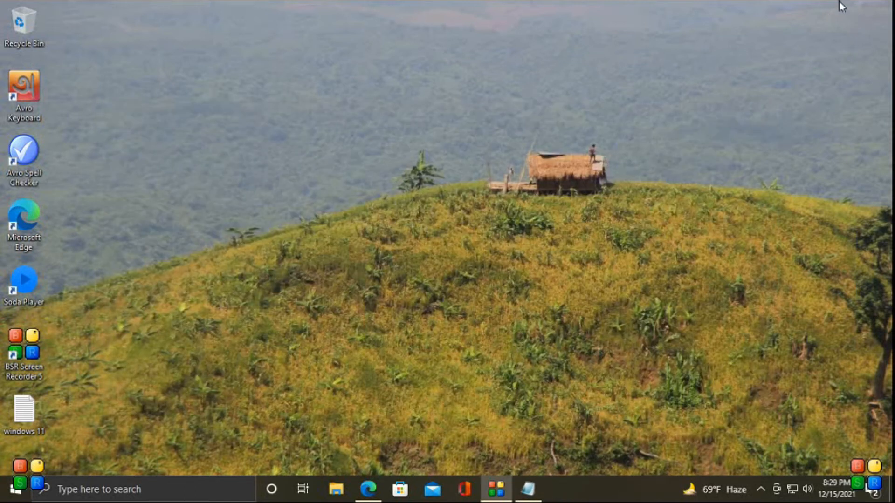
{"action": "mouse_move", "coordinate": [368, 351]}
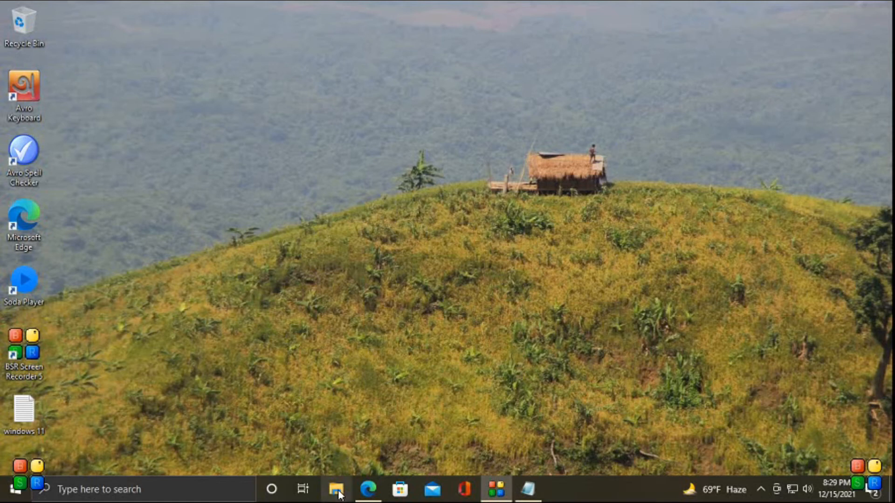
{"action": "left_click", "coordinate": [336, 488]}
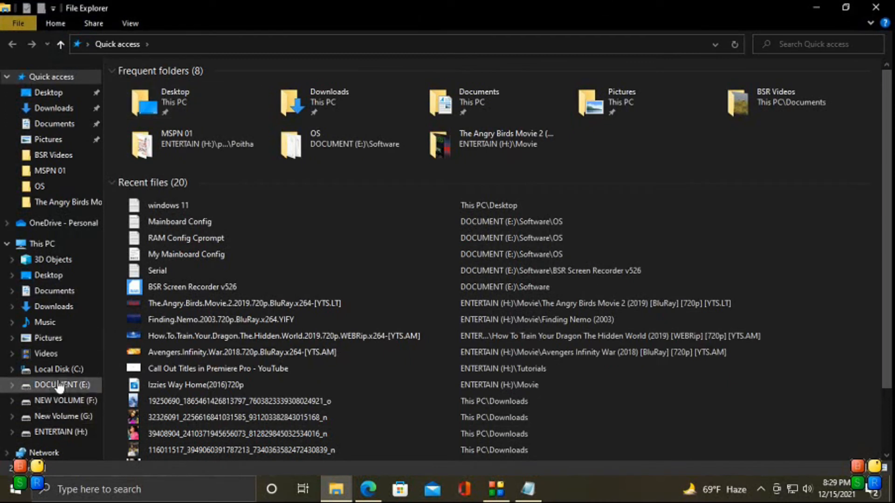
{"action": "left_click", "coordinate": [41, 244]}
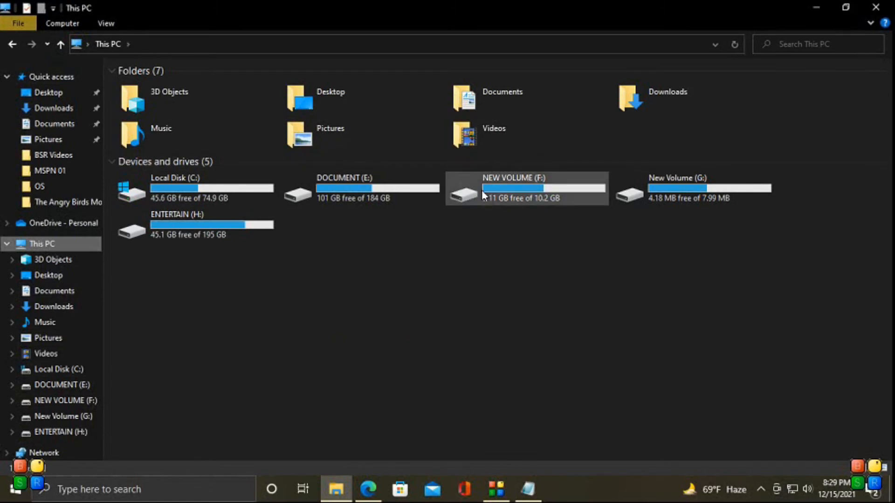
{"action": "double_click", "coordinate": [513, 188]}
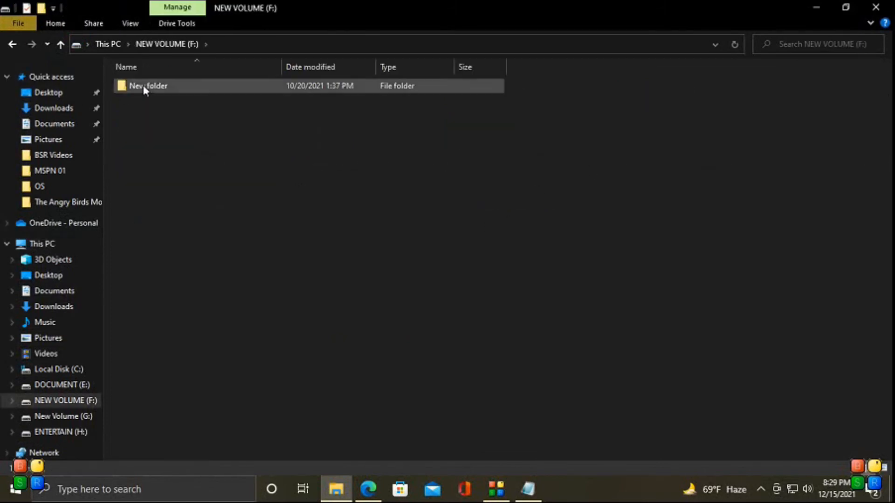
{"action": "double_click", "coordinate": [148, 85]}
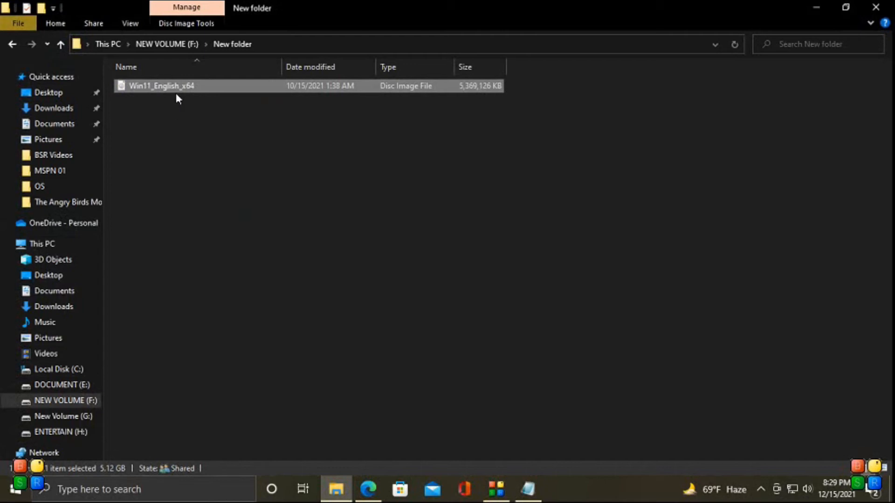
Step: Mount the Win11_English_x64 ISO as DVD Drive (D:) and launch its setup application
{"action": "double_click", "coordinate": [161, 86]}
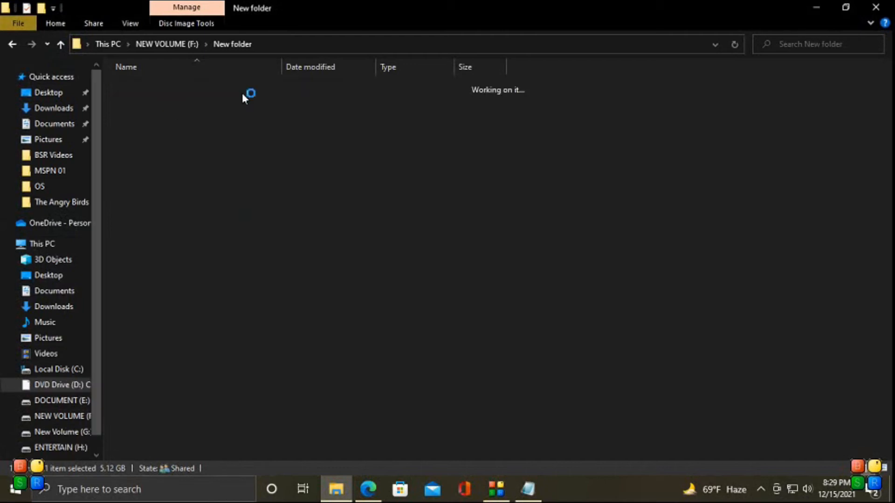
{"action": "left_click", "coordinate": [59, 385]}
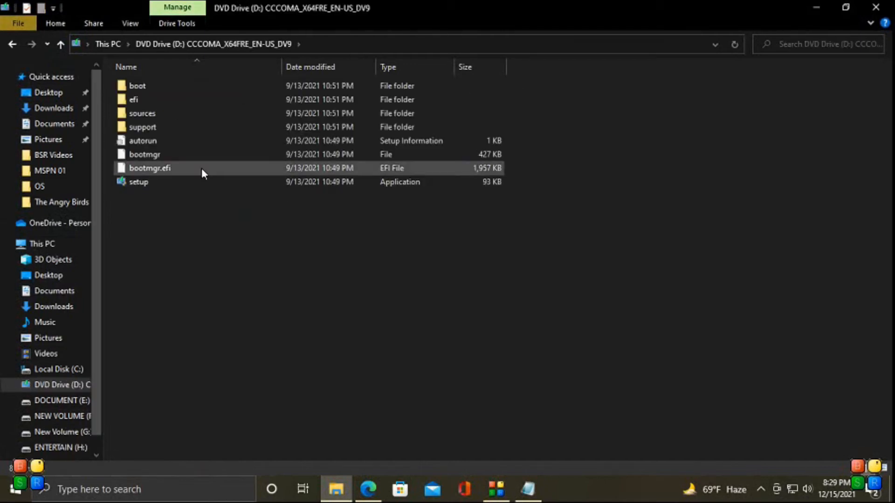
{"action": "left_click", "coordinate": [138, 181]}
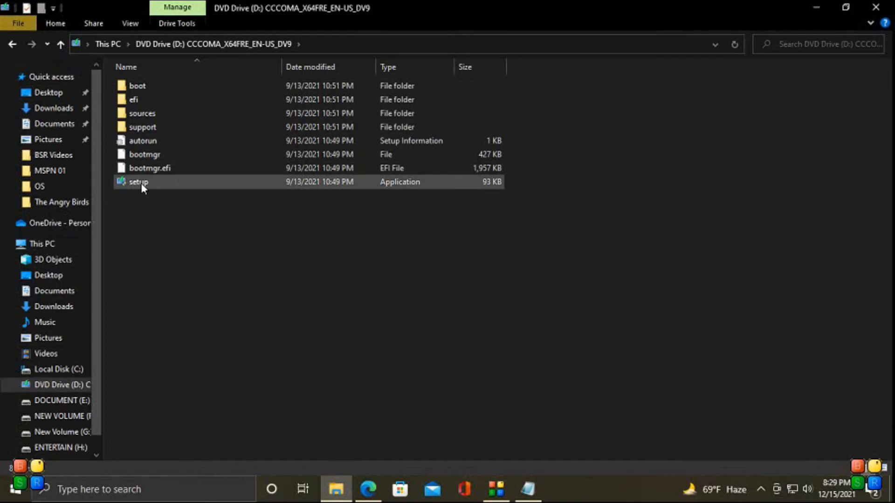
{"action": "left_click", "coordinate": [138, 181]}
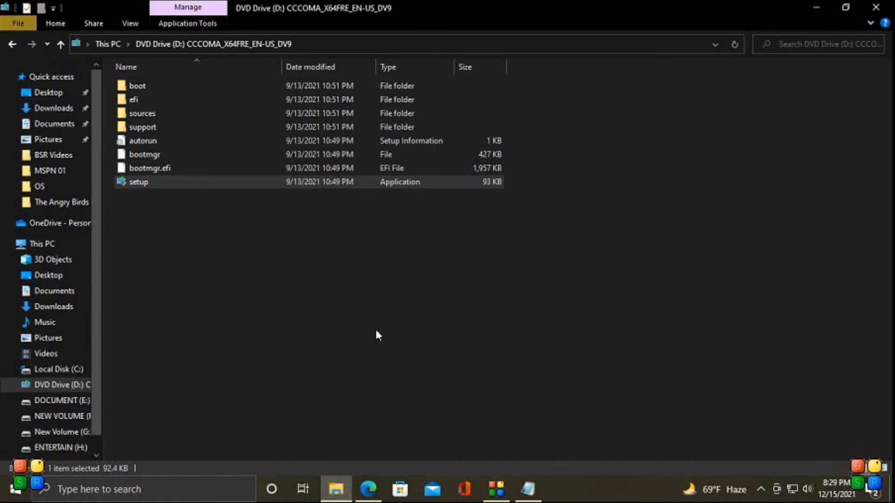
{"action": "mouse_move", "coordinate": [376, 328]}
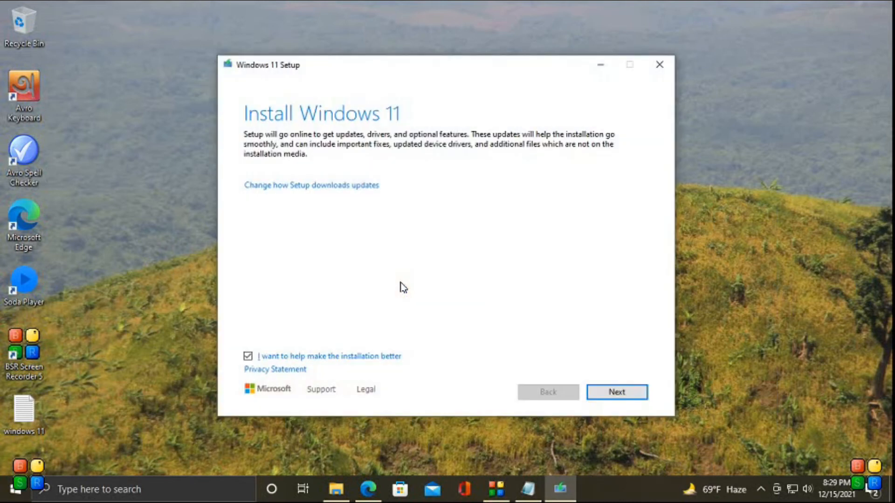
{"action": "mouse_move", "coordinate": [386, 150]}
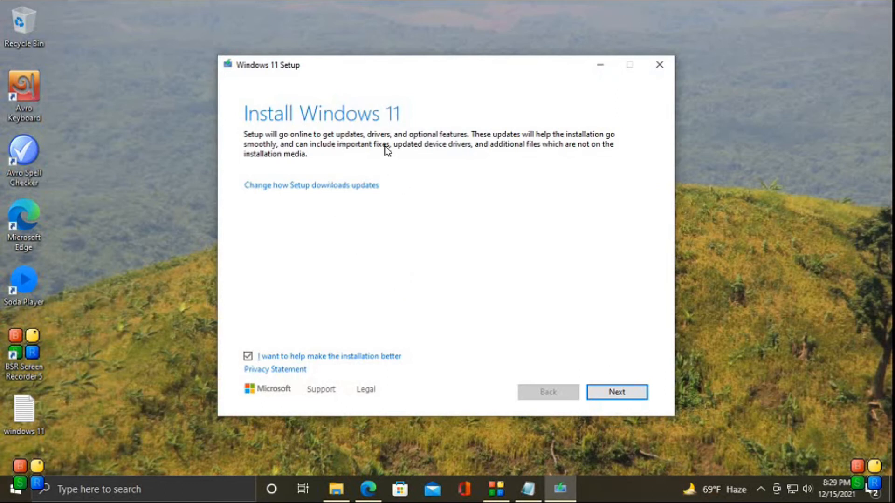
{"action": "mouse_move", "coordinate": [644, 417]}
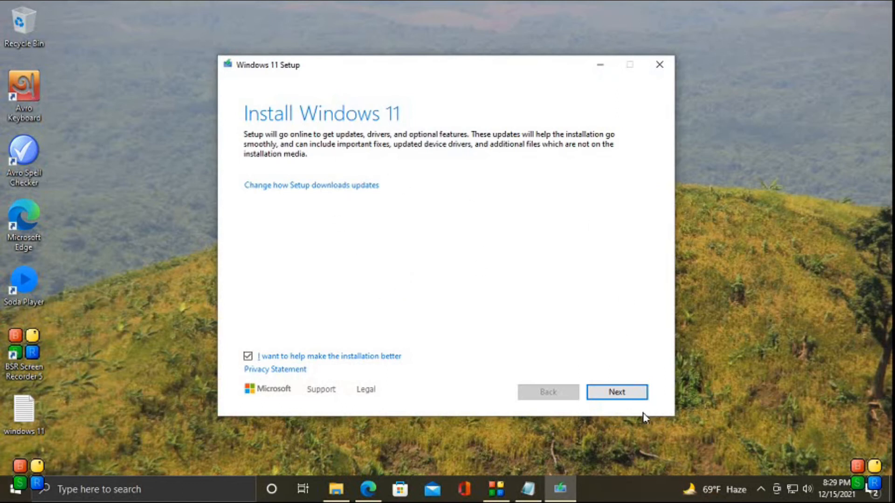
Step: Continue past the Install Windows 11 page so Setup starts checking for updates
{"action": "left_click", "coordinate": [616, 391]}
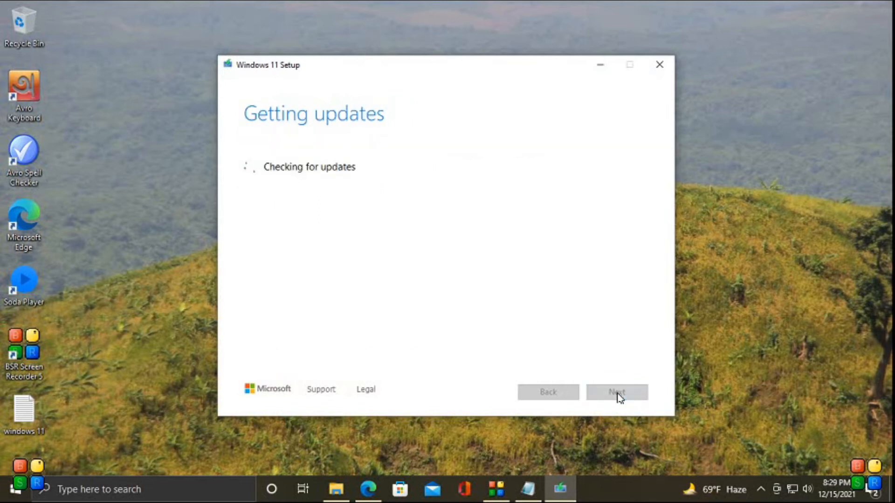
{"action": "mouse_move", "coordinate": [338, 185]}
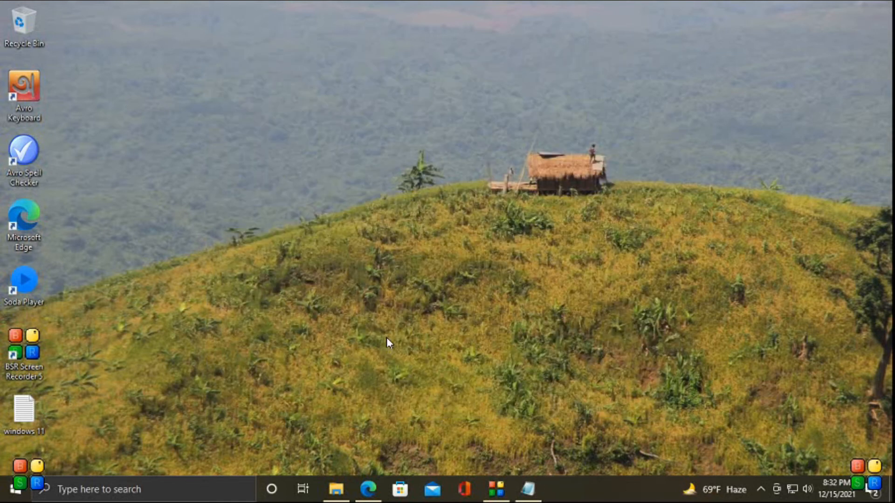
{"action": "mouse_move", "coordinate": [419, 297]}
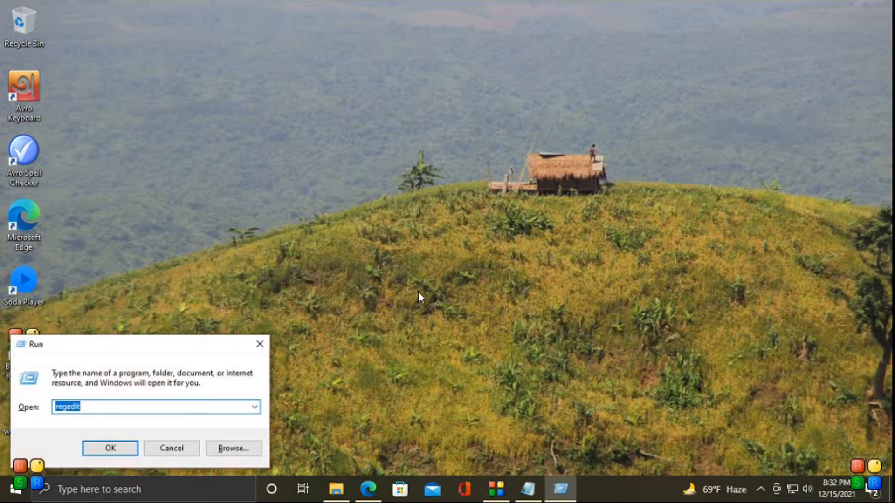
Step: Reopen Registry Editor, copy the HKEY_LOCAL_MACHINE\SYSTEM\Setup path from the notes, and minimize Notepad
{"action": "left_click", "coordinate": [109, 448]}
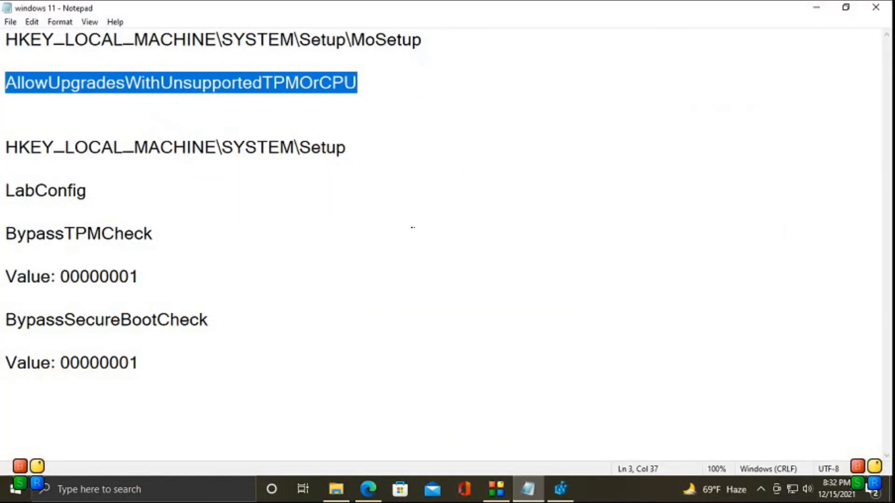
{"action": "left_click", "coordinate": [7, 147]}
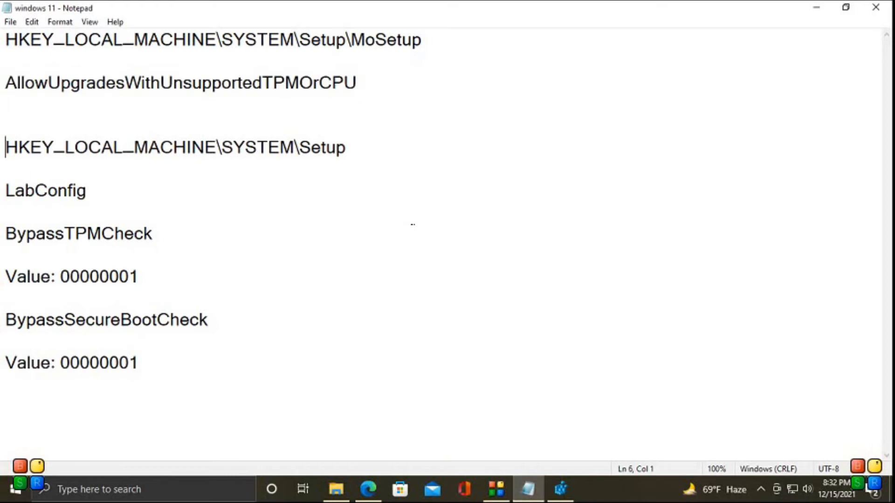
{"action": "left_click_drag", "start_coordinate": [6, 148], "coordinate": [346, 147]}
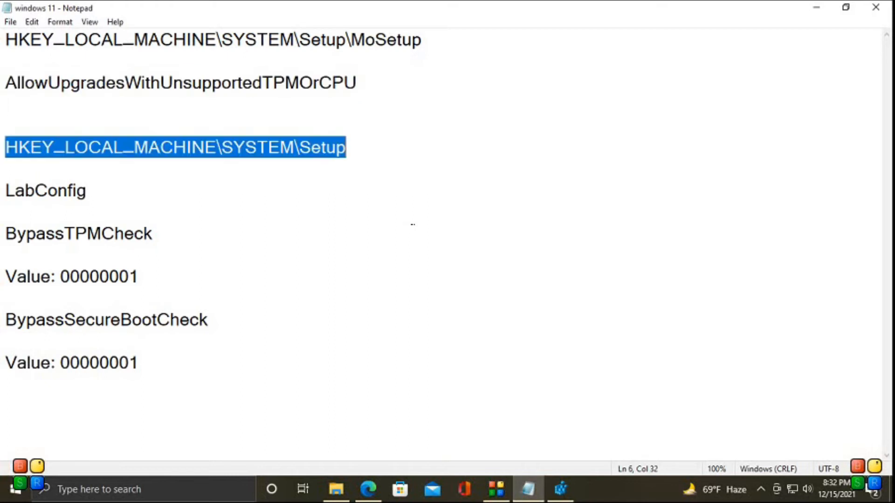
{"action": "right_click", "coordinate": [274, 160]}
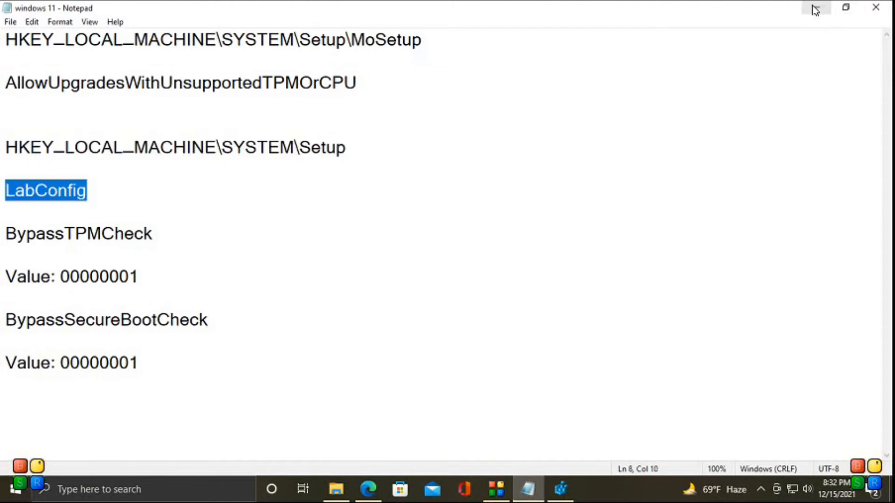
{"action": "left_click", "coordinate": [558, 489]}
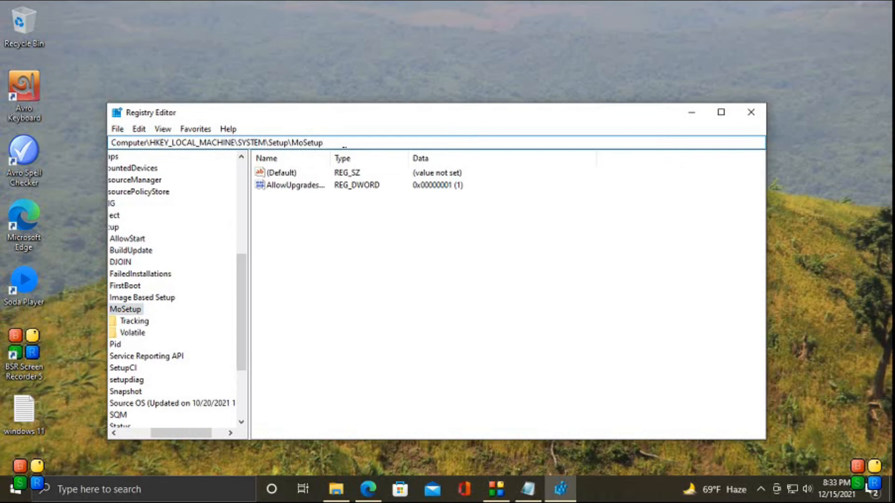
Step: Create a new subkey named LabConfig under HKEY_LOCAL_MACHINE\SYSTEM\Setup
{"action": "left_click", "coordinate": [216, 143]}
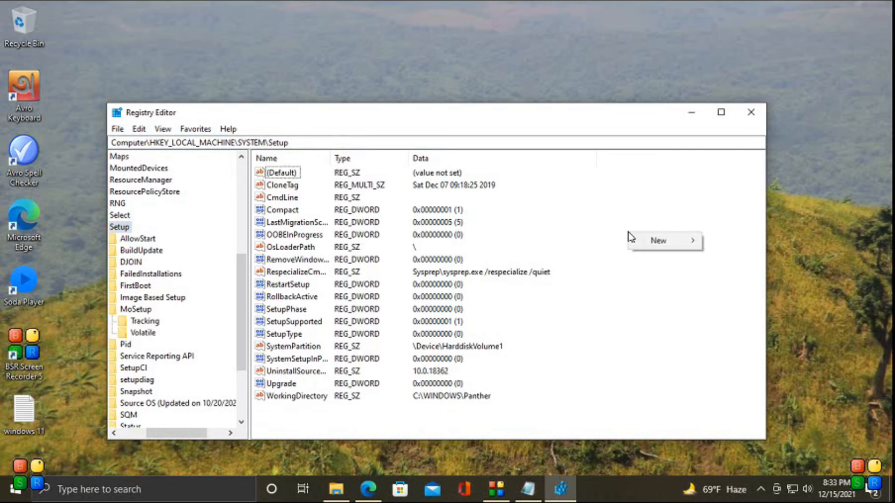
{"action": "mouse_move", "coordinate": [658, 240]}
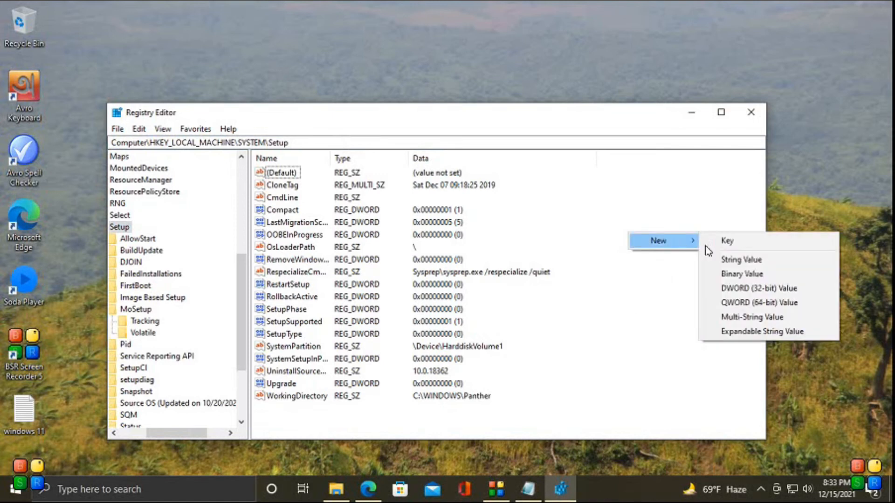
{"action": "mouse_move", "coordinate": [727, 240]}
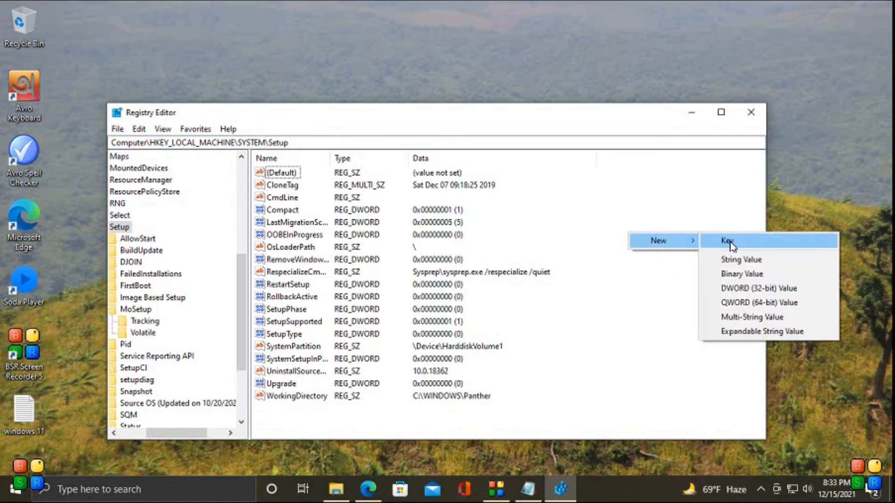
{"action": "left_click", "coordinate": [726, 240]}
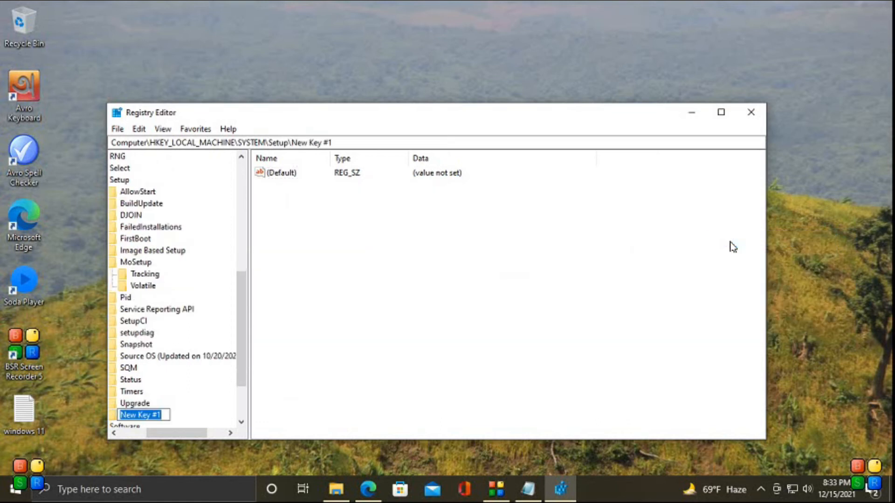
{"action": "mouse_move", "coordinate": [692, 279]}
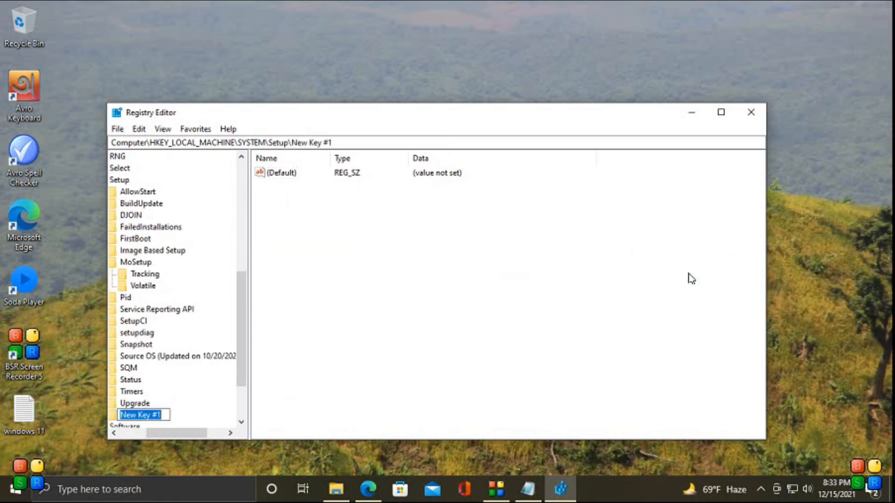
{"action": "type", "text": "Le"}
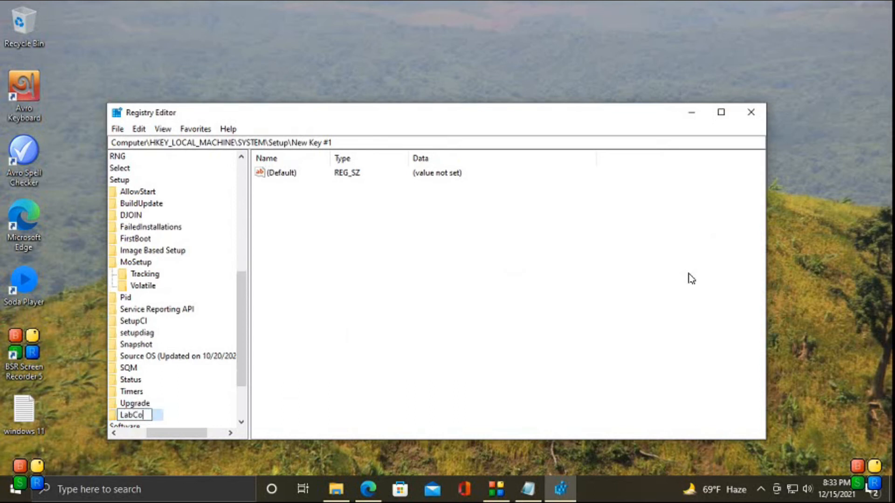
{"action": "type", "text": "nfig"}
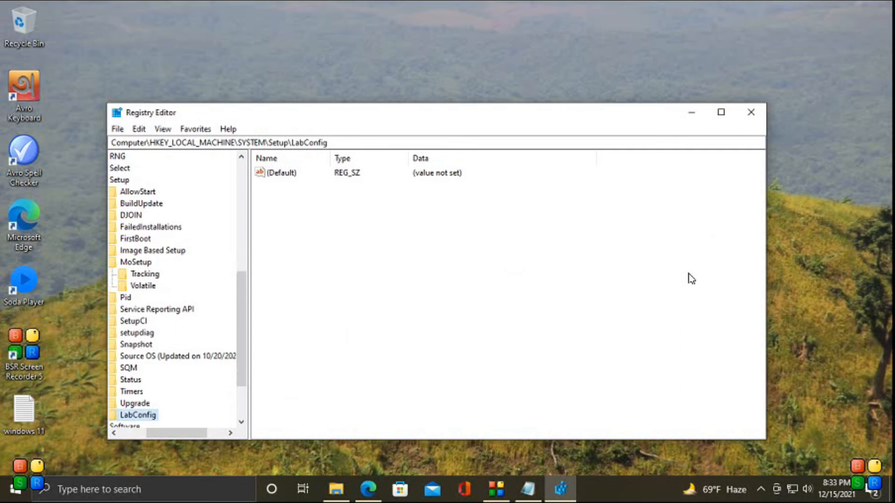
{"action": "mouse_move", "coordinate": [222, 342]}
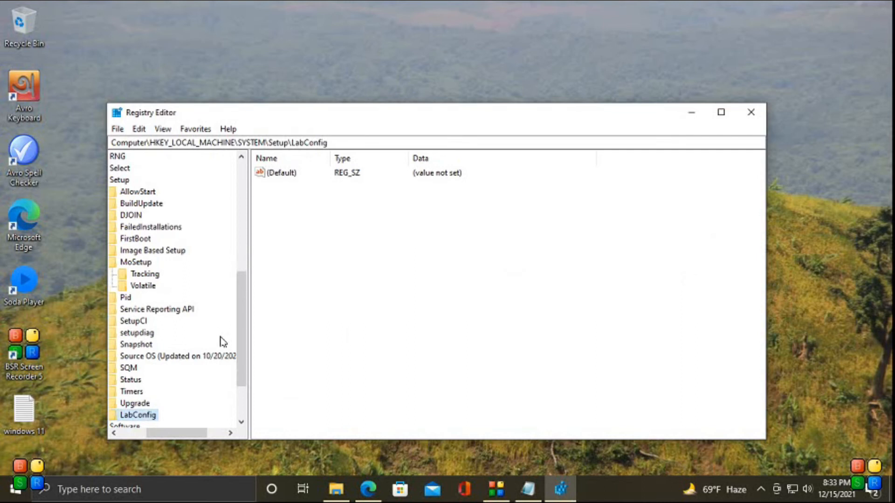
{"action": "mouse_move", "coordinate": [140, 419]}
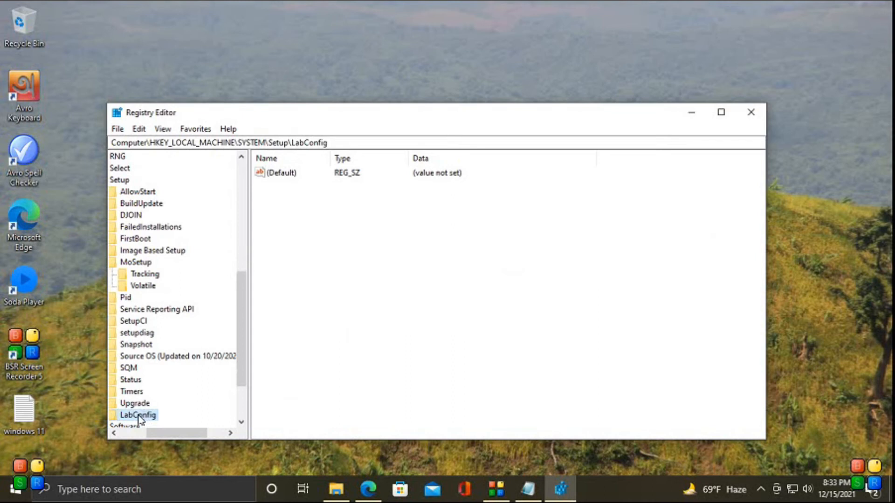
{"action": "scroll", "scroll_direction": "down", "scroll_amount": 3}
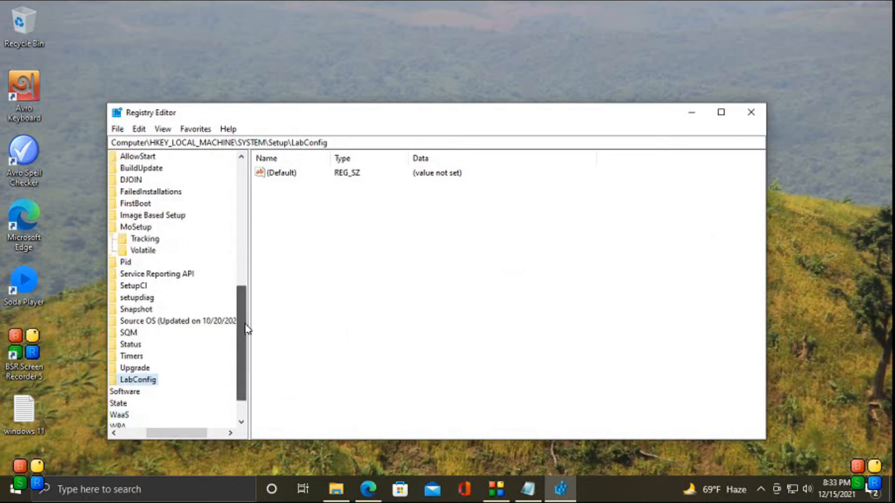
{"action": "scroll", "scroll_direction": "down", "scroll_amount": 3}
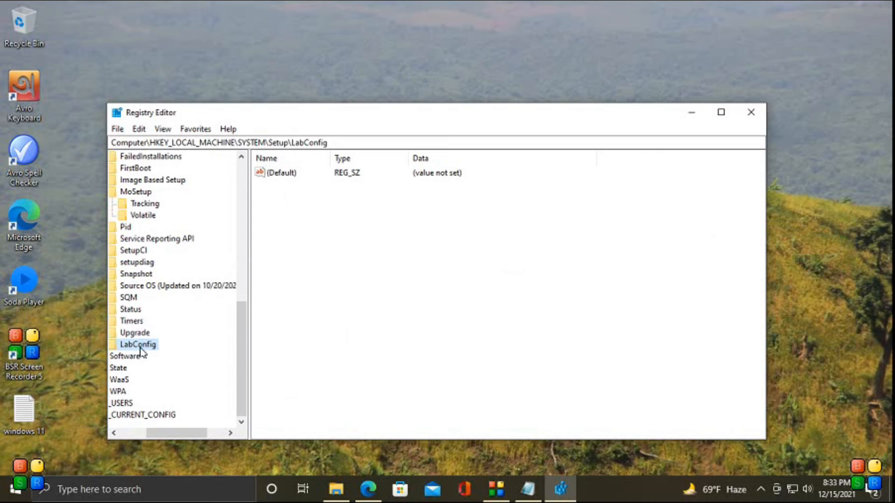
{"action": "mouse_move", "coordinate": [365, 297]}
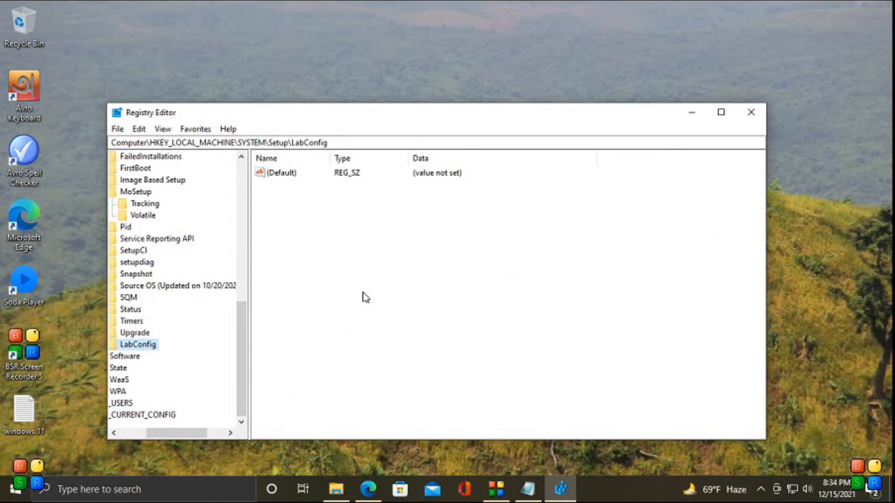
Step: Add a new DWORD value in LabConfig and name it BypassTPMCheck
{"action": "right_click", "coordinate": [366, 297]}
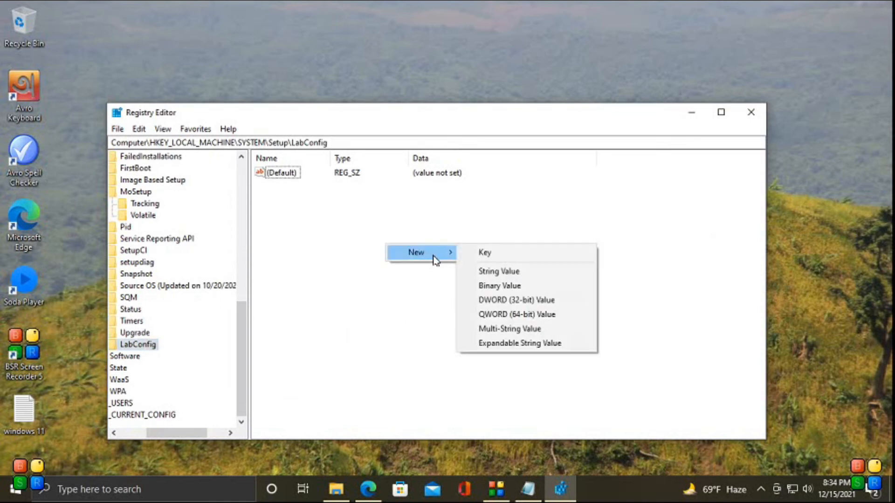
{"action": "left_click", "coordinate": [516, 299]}
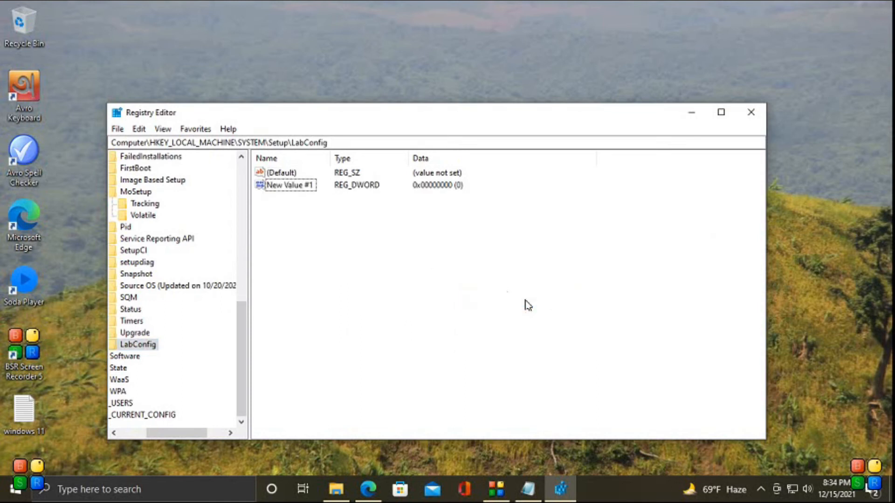
{"action": "mouse_move", "coordinate": [397, 261]}
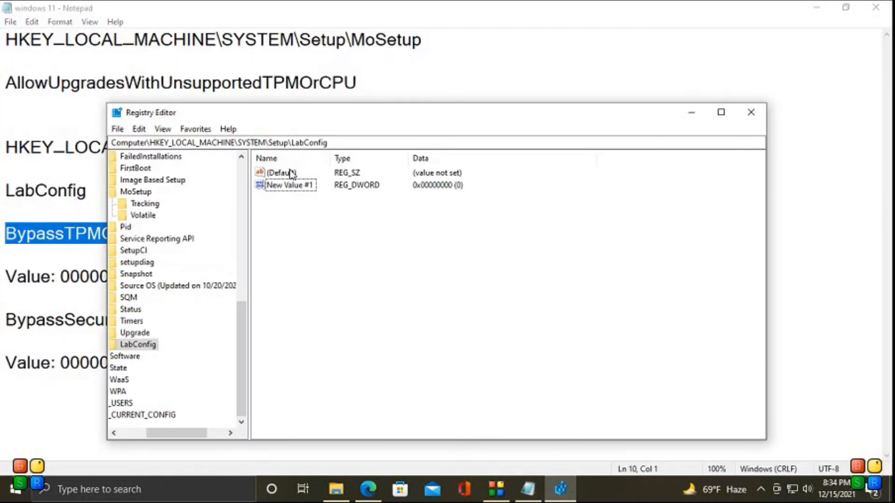
{"action": "right_click", "coordinate": [285, 184]}
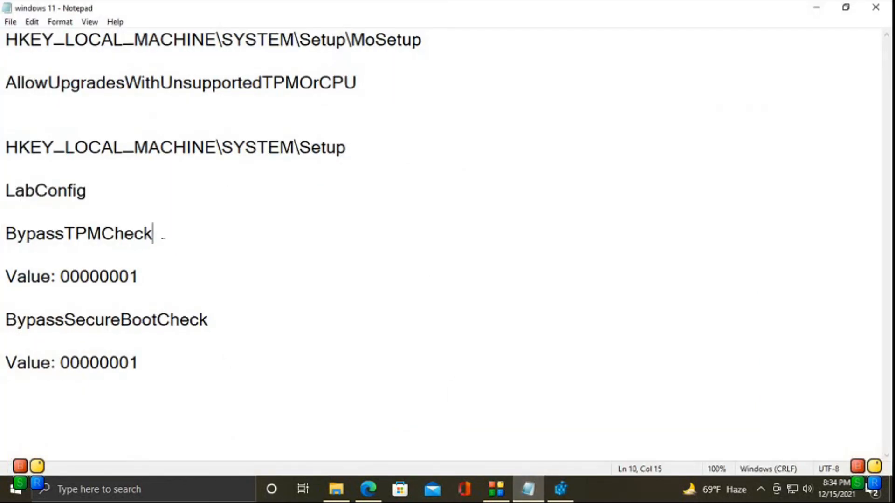
{"action": "double_click", "coordinate": [78, 233]}
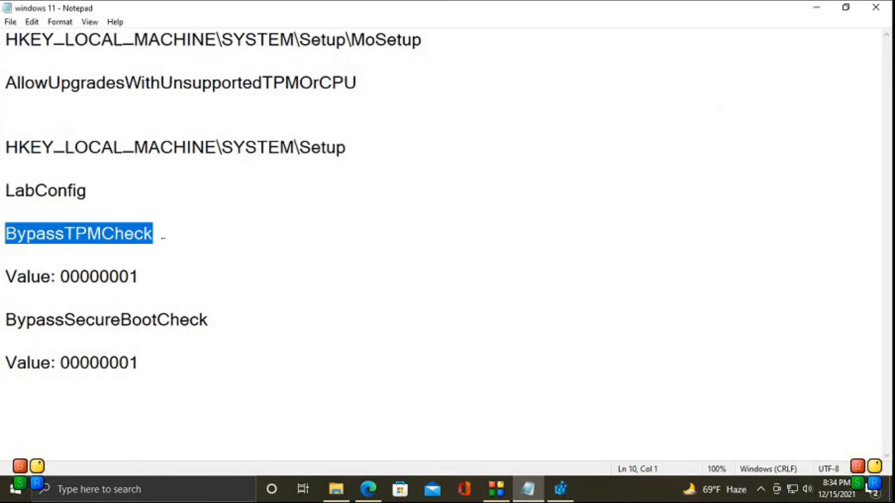
{"action": "right_click", "coordinate": [78, 233]}
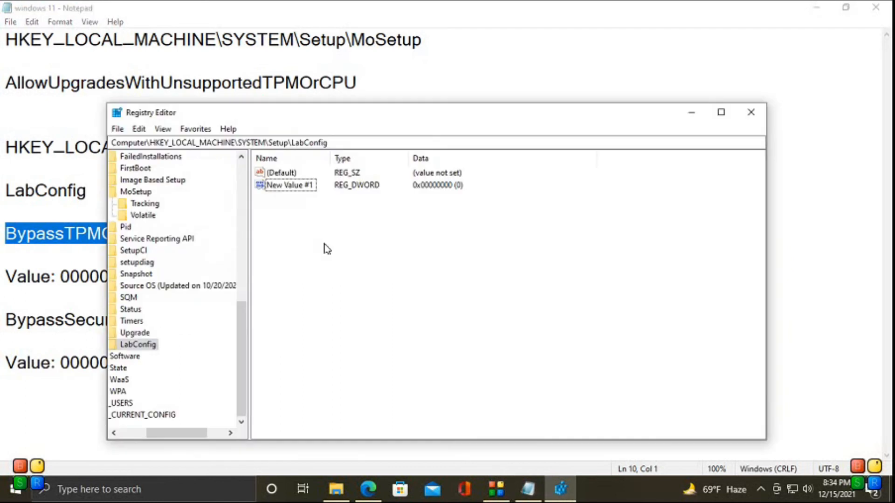
{"action": "double_click", "coordinate": [289, 185]}
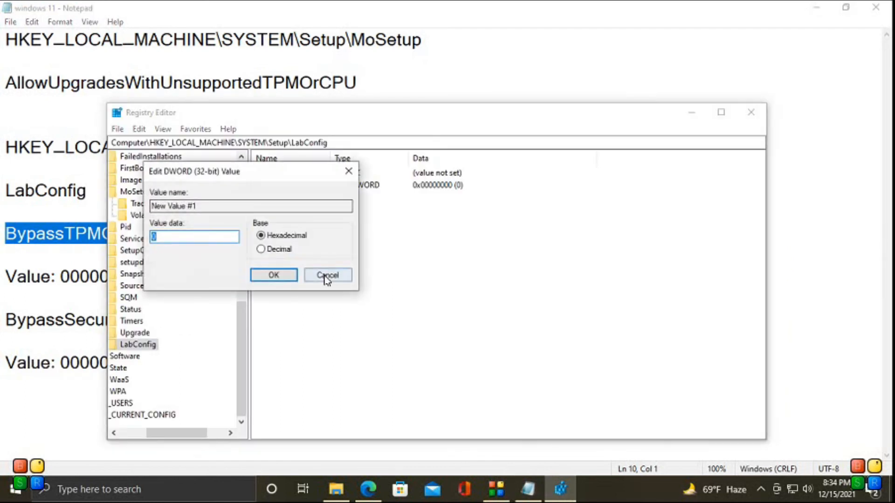
{"action": "left_click", "coordinate": [327, 275]}
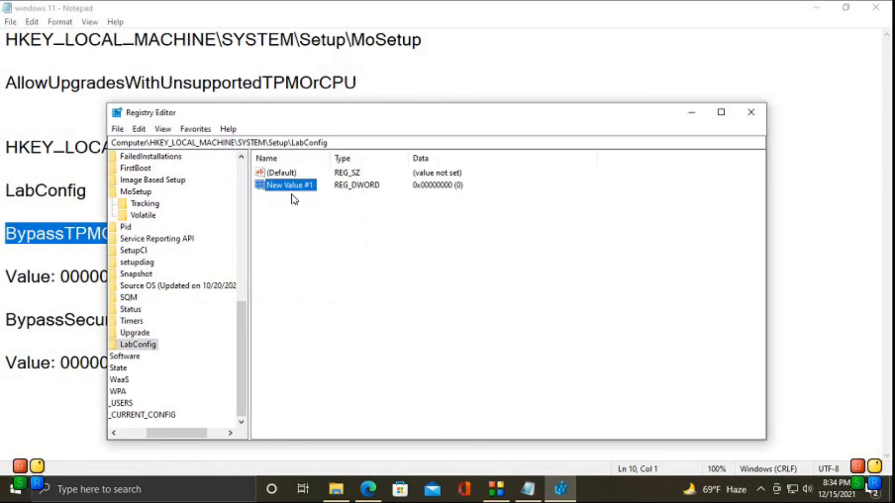
{"action": "double_click", "coordinate": [290, 185]}
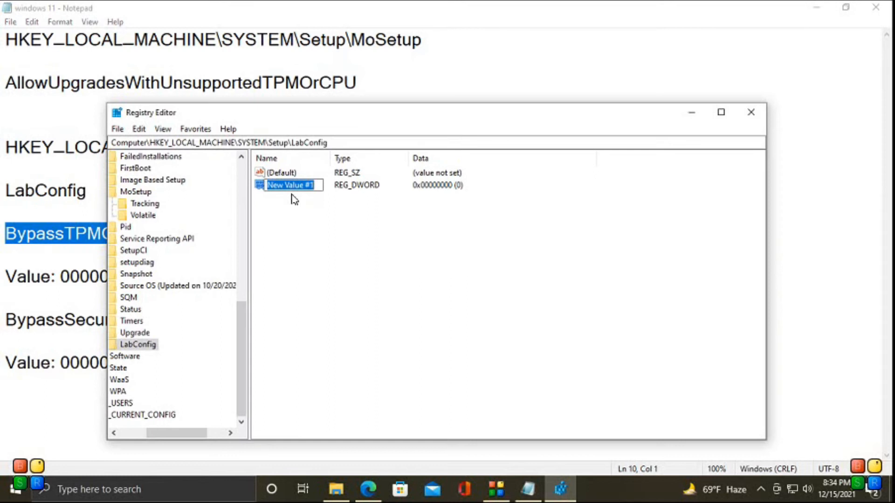
{"action": "type", "text": "BypassTPMCheck"}
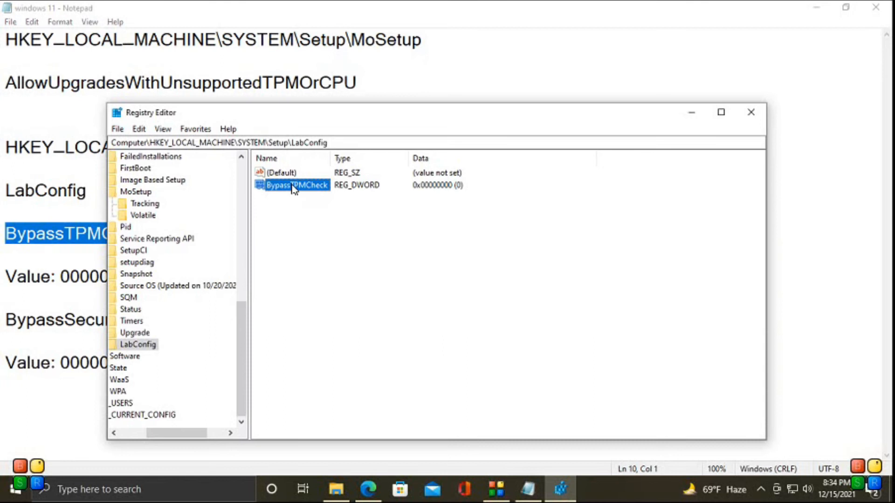
Step: Set BypassTPMCheck's value data to 00000001 and confirm
{"action": "double_click", "coordinate": [295, 185]}
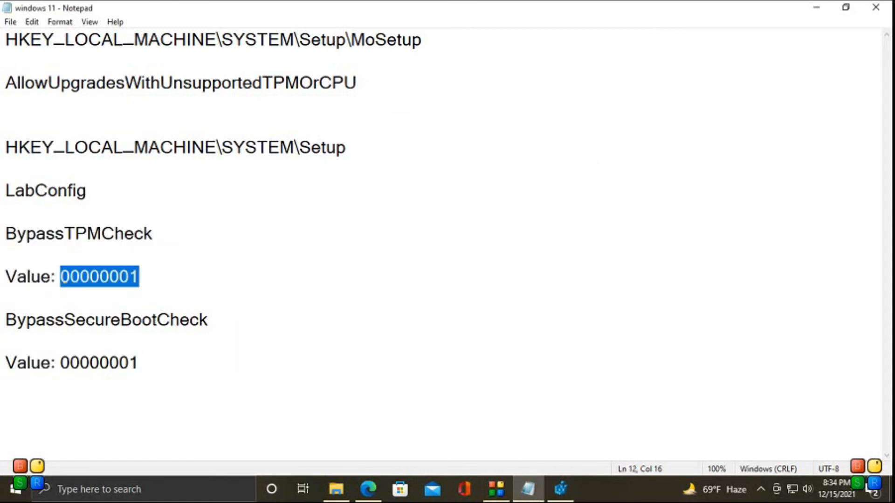
{"action": "right_click", "coordinate": [99, 276]}
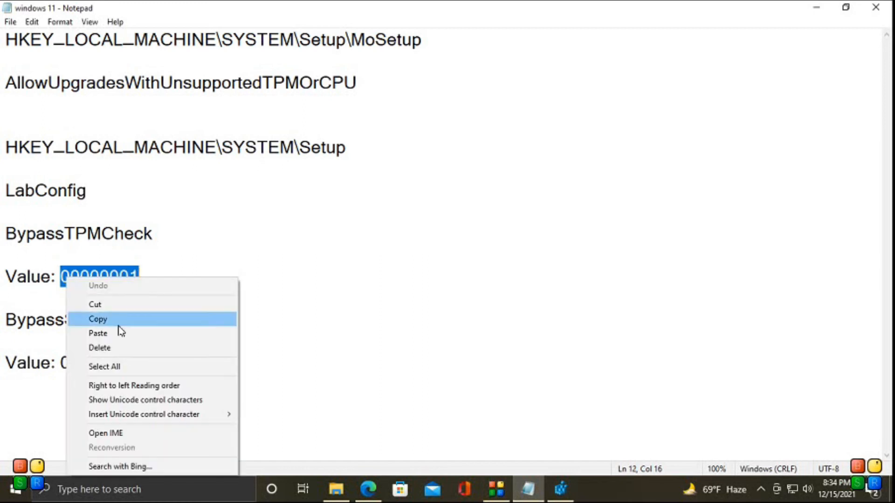
{"action": "left_click", "coordinate": [97, 319]}
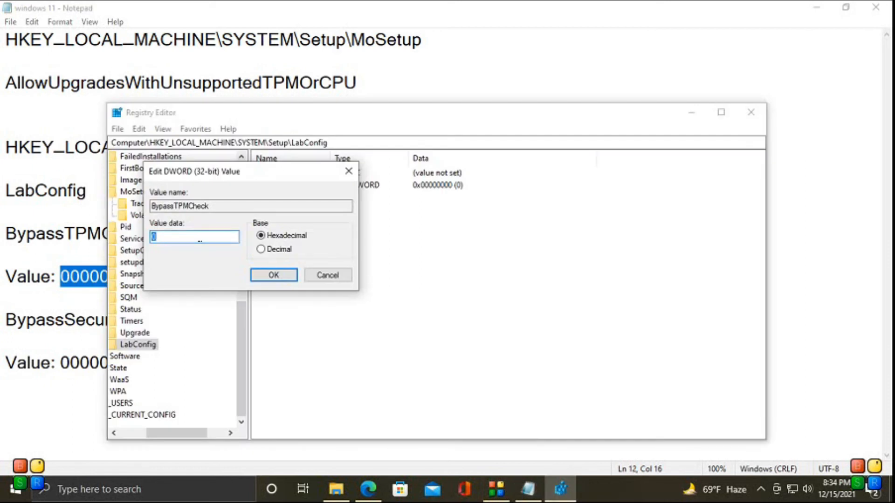
{"action": "type", "text": "00000001"}
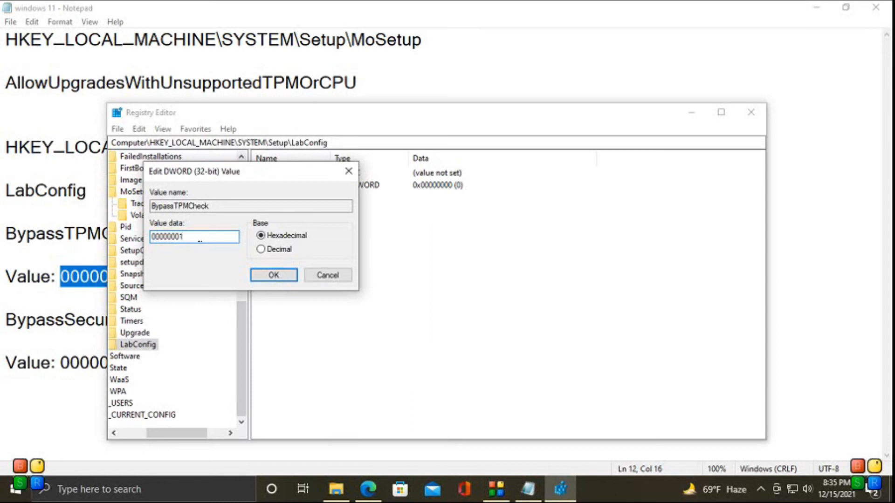
{"action": "left_click", "coordinate": [194, 237]}
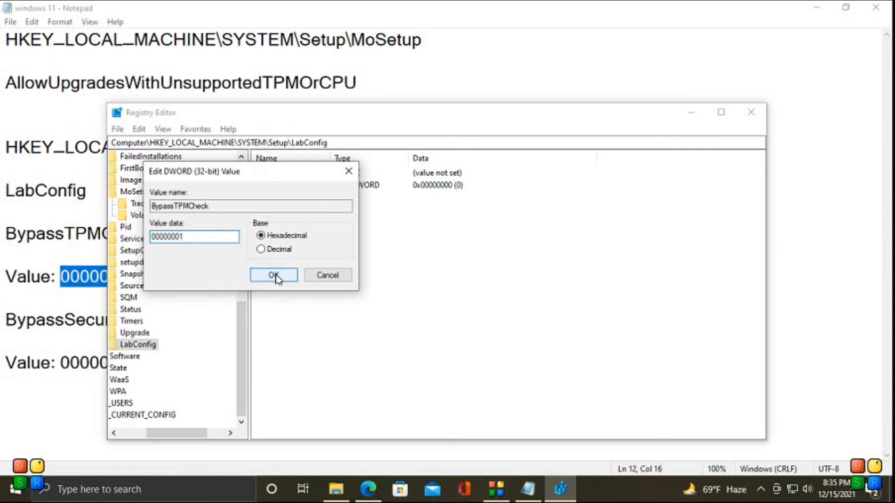
{"action": "left_click", "coordinate": [274, 275]}
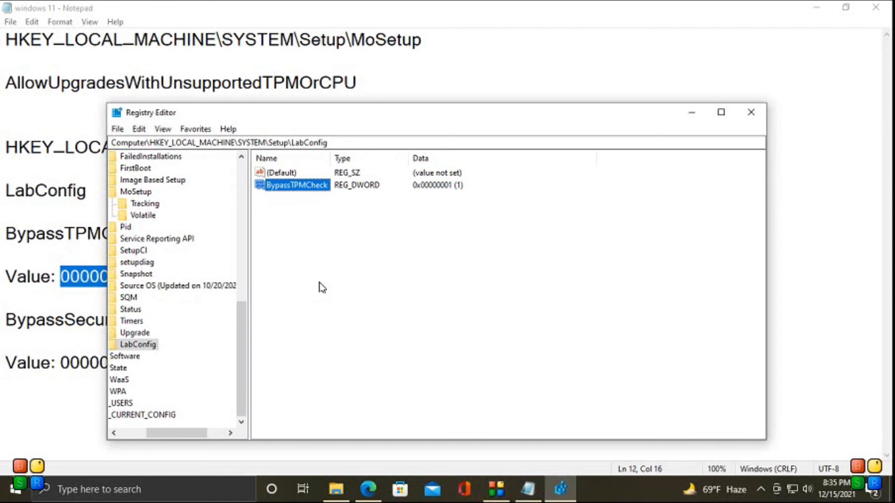
{"action": "mouse_move", "coordinate": [335, 310]}
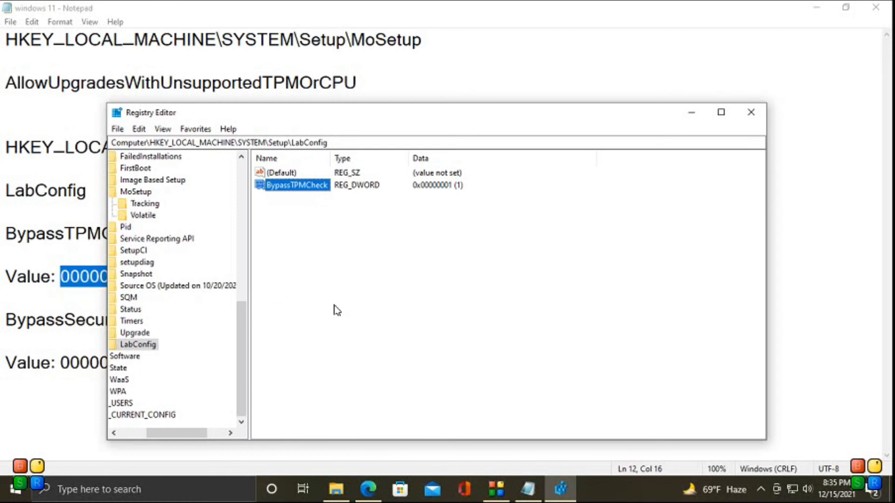
{"action": "mouse_move", "coordinate": [364, 308]}
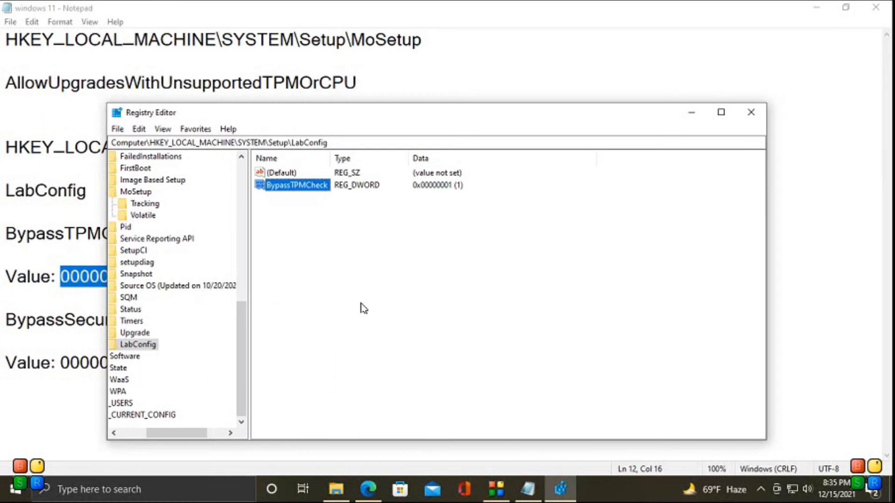
{"action": "mouse_move", "coordinate": [355, 237]}
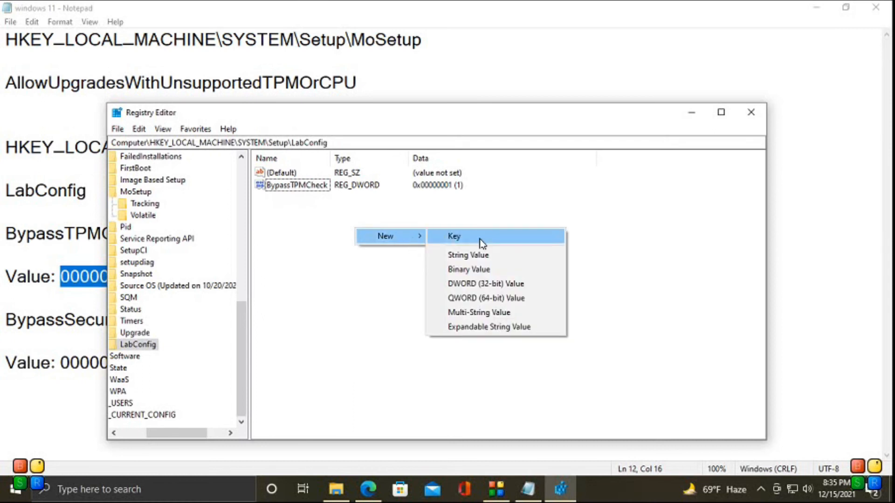
Step: Add a second DWORD (32-bit) value in LabConfig named BypassSecureBootCheck
{"action": "left_click", "coordinate": [486, 284]}
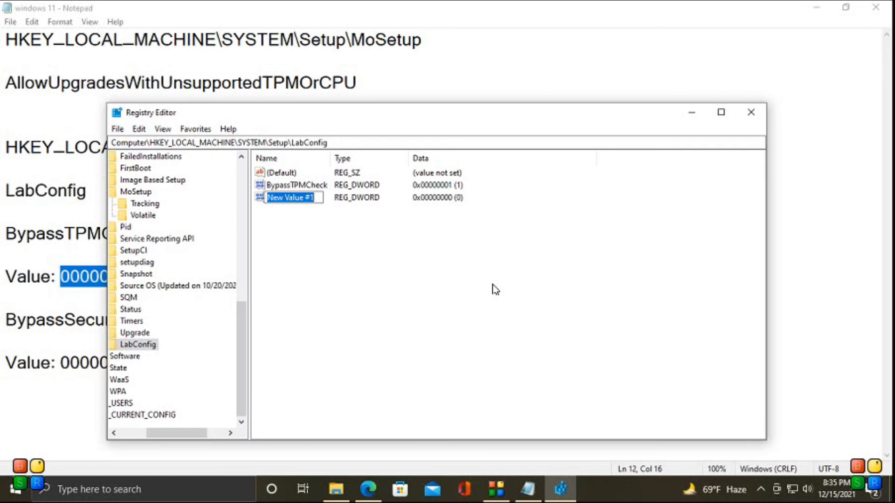
{"action": "mouse_move", "coordinate": [415, 402]}
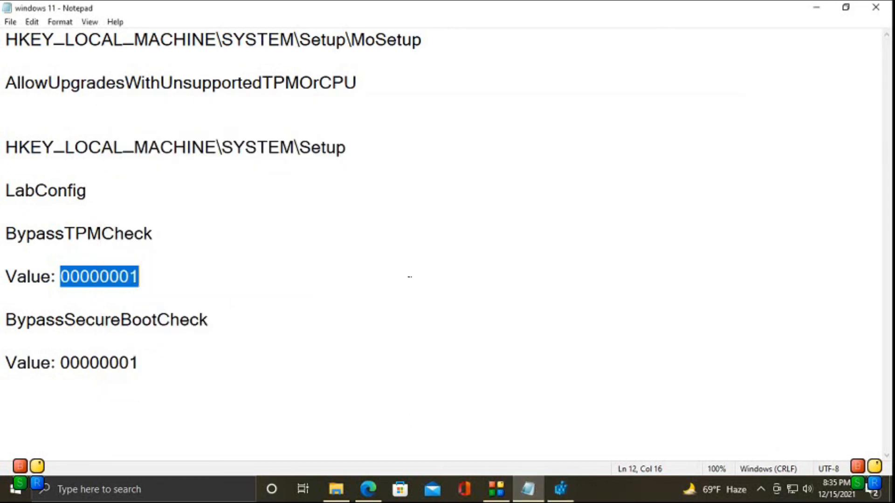
{"action": "left_click", "coordinate": [254, 319]}
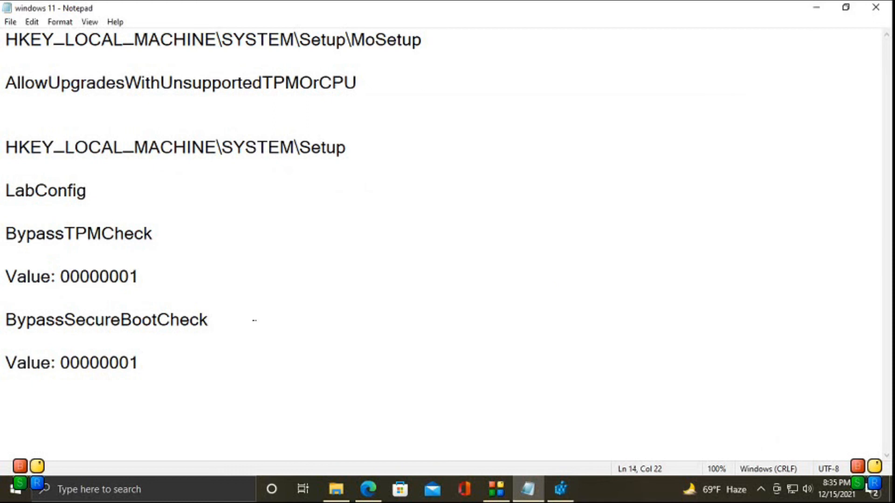
{"action": "double_click", "coordinate": [107, 320]}
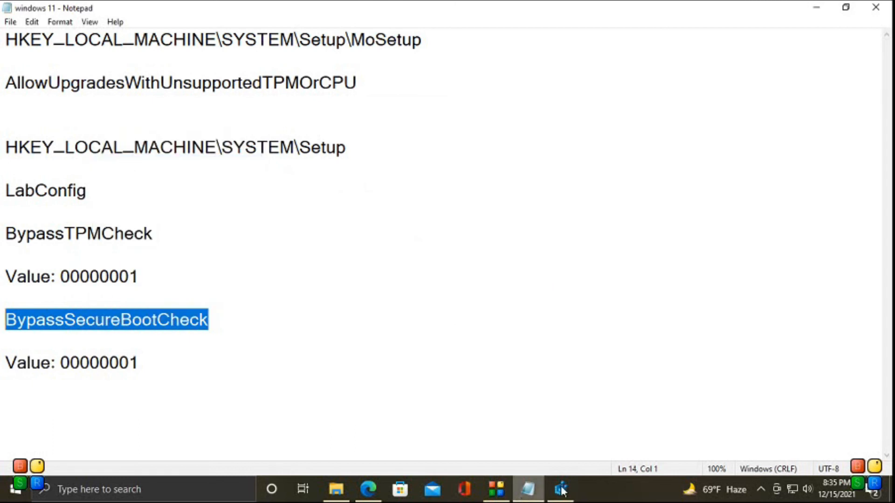
{"action": "left_click", "coordinate": [560, 488]}
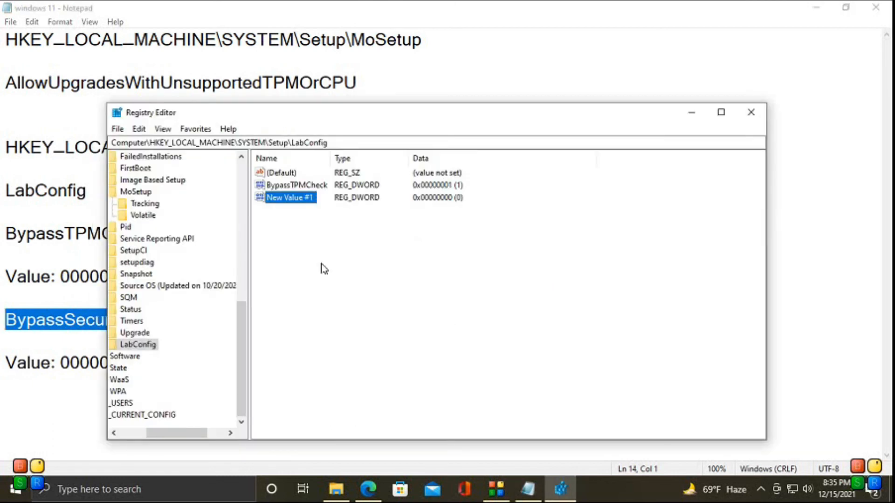
{"action": "right_click", "coordinate": [287, 197]}
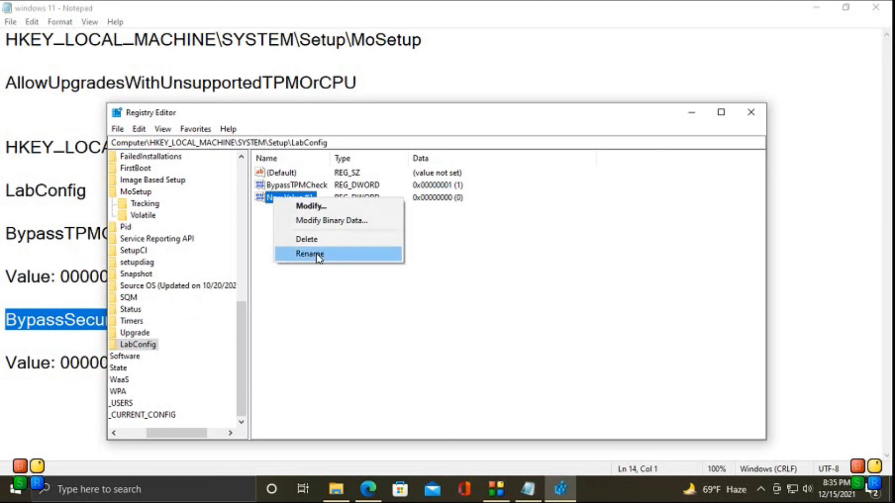
{"action": "left_click", "coordinate": [309, 254]}
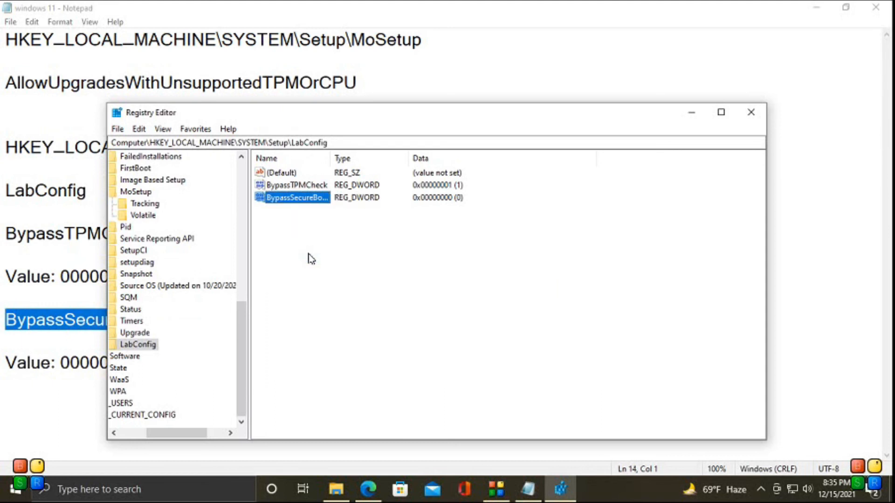
Step: Set BypassSecureBootCheck's value data to 00000001 and confirm
{"action": "double_click", "coordinate": [292, 197]}
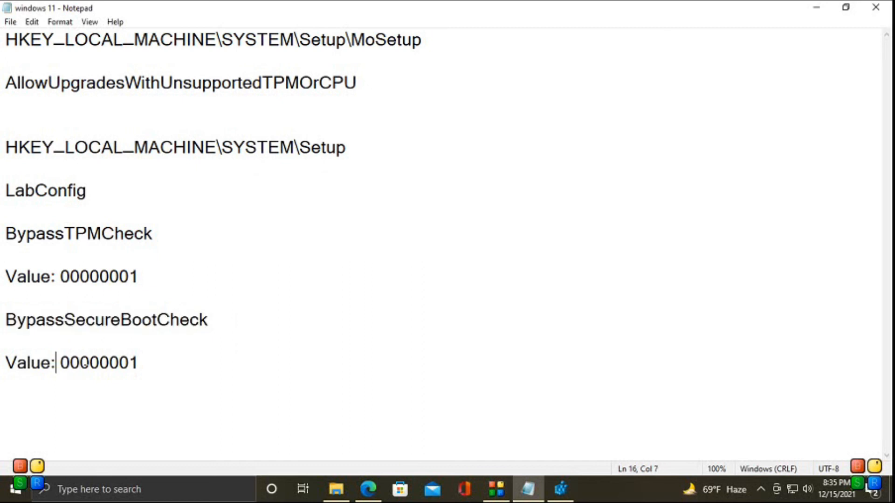
{"action": "double_click", "coordinate": [99, 362]}
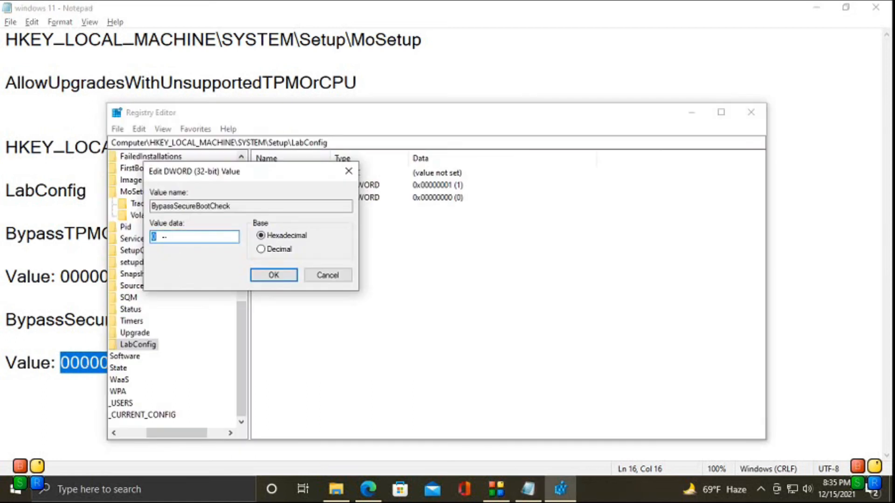
{"action": "type", "text": "00000001"}
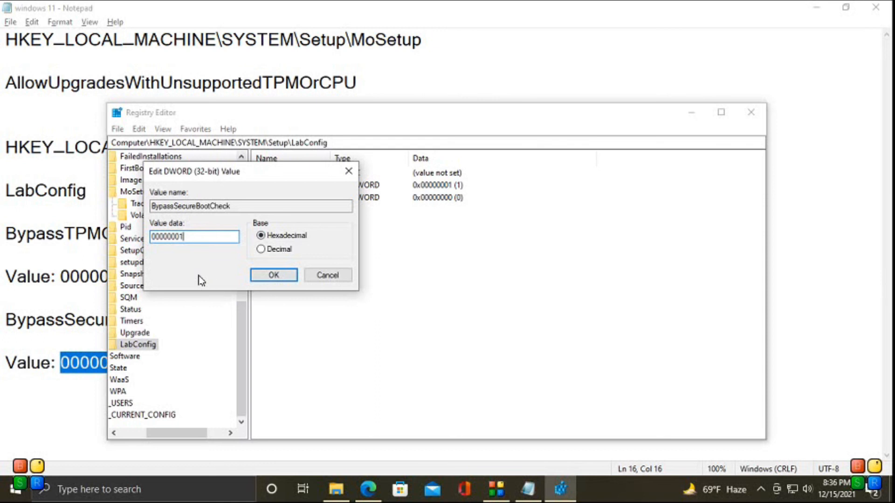
{"action": "left_click", "coordinate": [273, 275]}
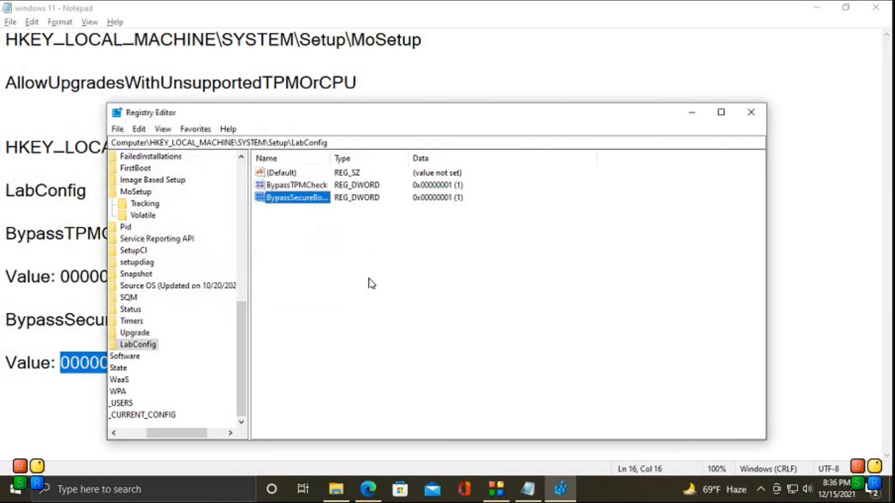
{"action": "mouse_move", "coordinate": [458, 297]}
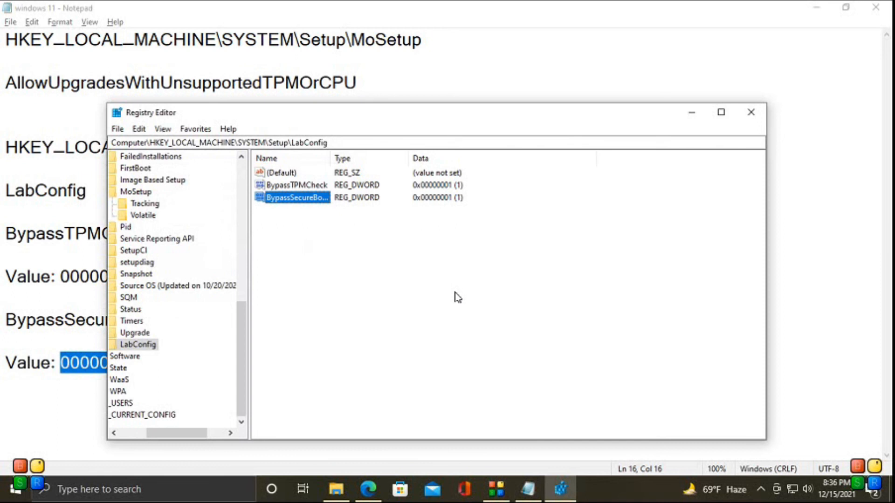
{"action": "mouse_move", "coordinate": [618, 162]}
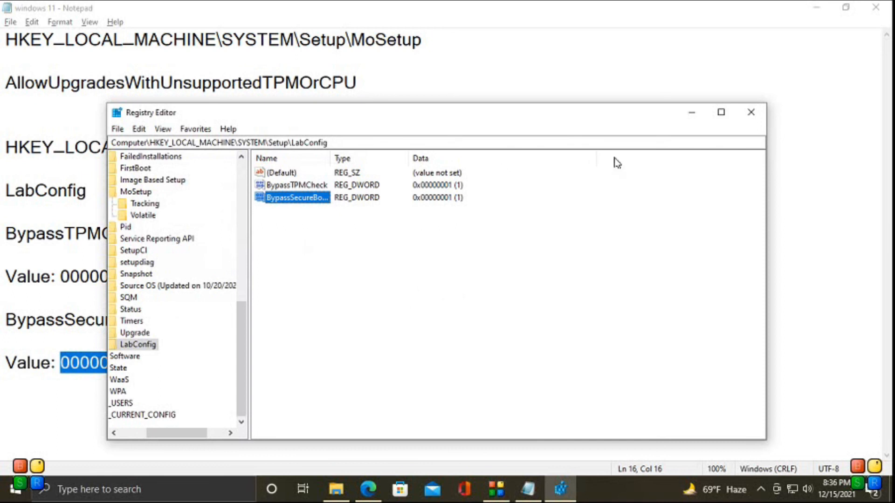
{"action": "mouse_move", "coordinate": [751, 112]}
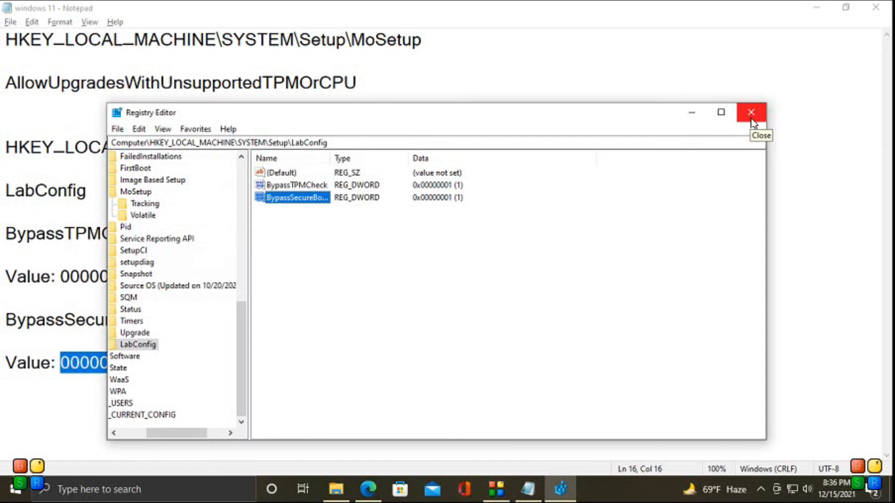
Step: Close Registry Editor and the notes, then launch Windows 11 Setup again
{"action": "left_click", "coordinate": [750, 112]}
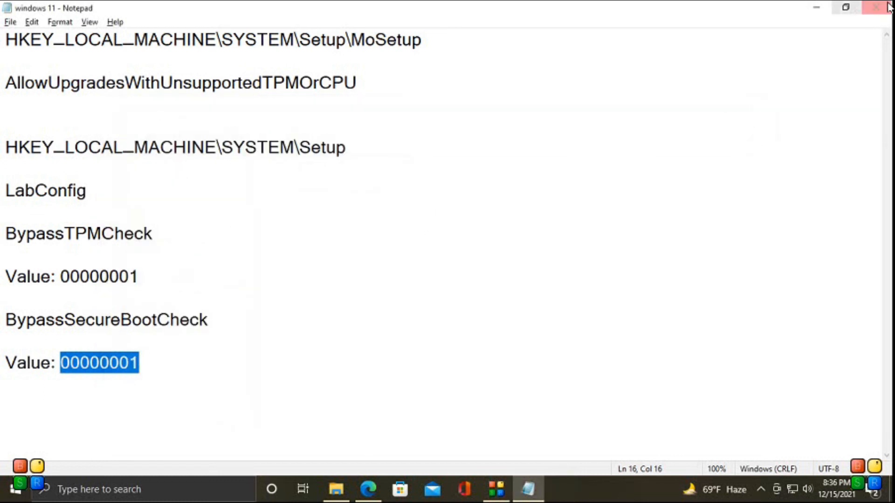
{"action": "left_click", "coordinate": [886, 8]}
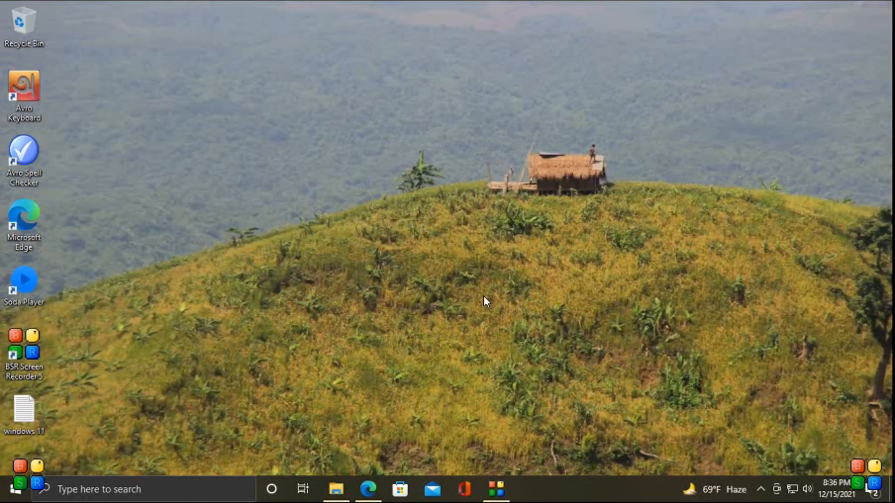
{"action": "left_click", "coordinate": [336, 489]}
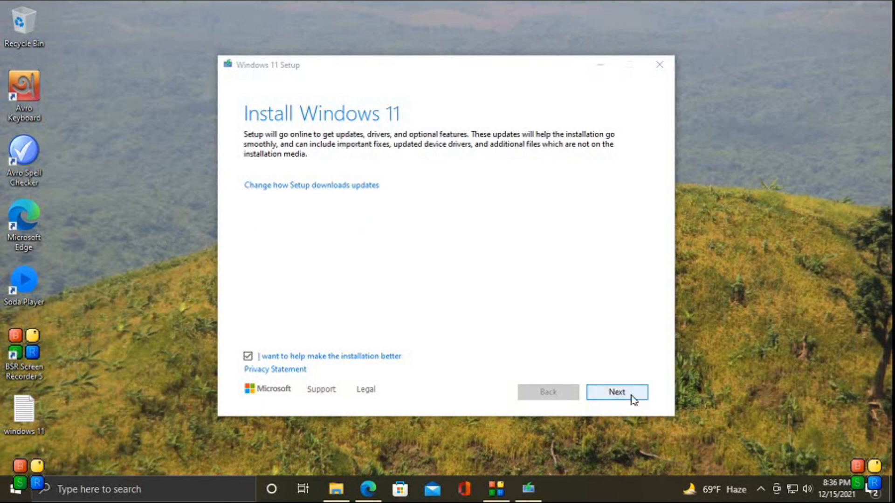
Step: Move on from the Install Windows 11 screen so Setup begins getting updates
{"action": "left_click", "coordinate": [615, 392]}
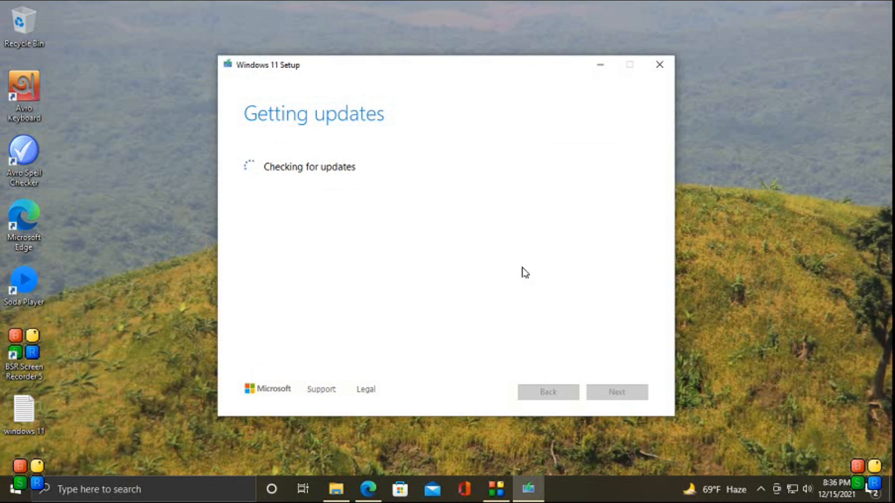
{"action": "mouse_move", "coordinate": [523, 261]}
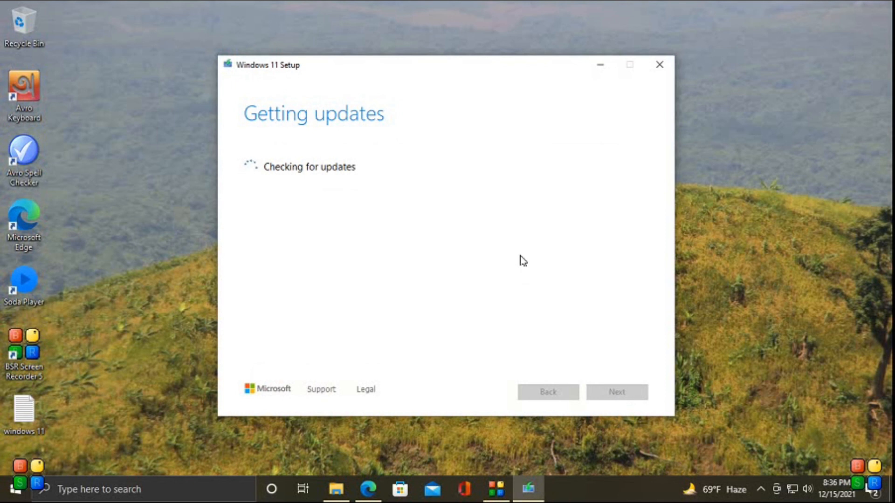